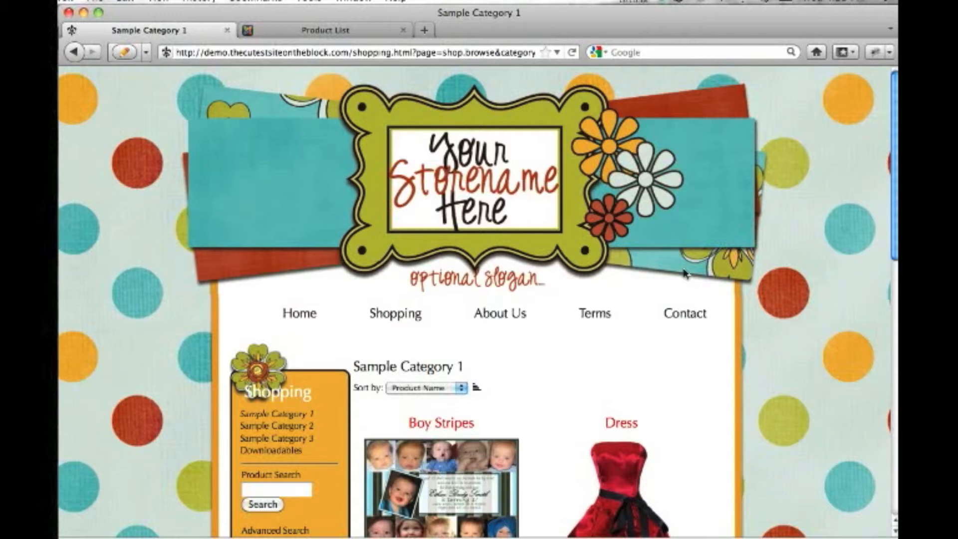
Scroll through the storefront Dress product page with its $30.00 price and description
scroll("down", 3)
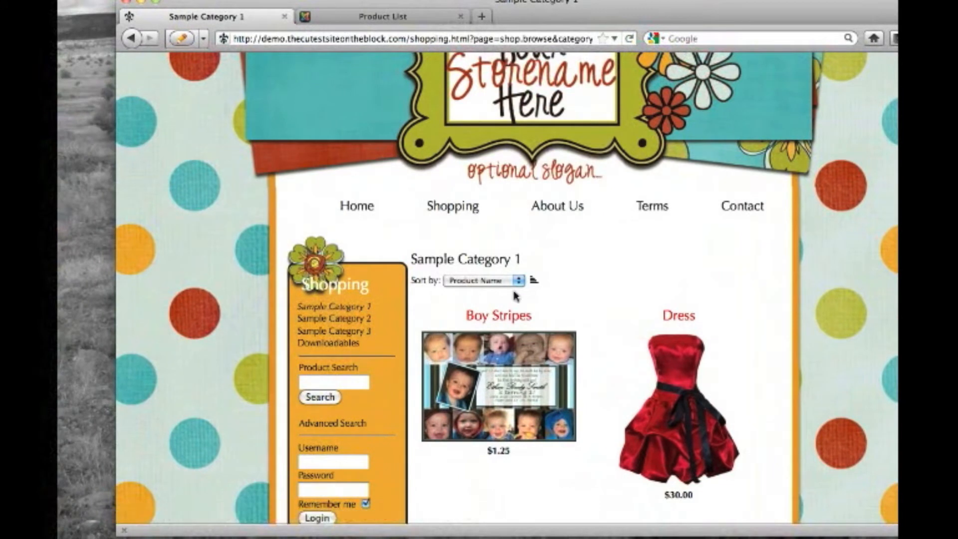
scroll("down", 3)
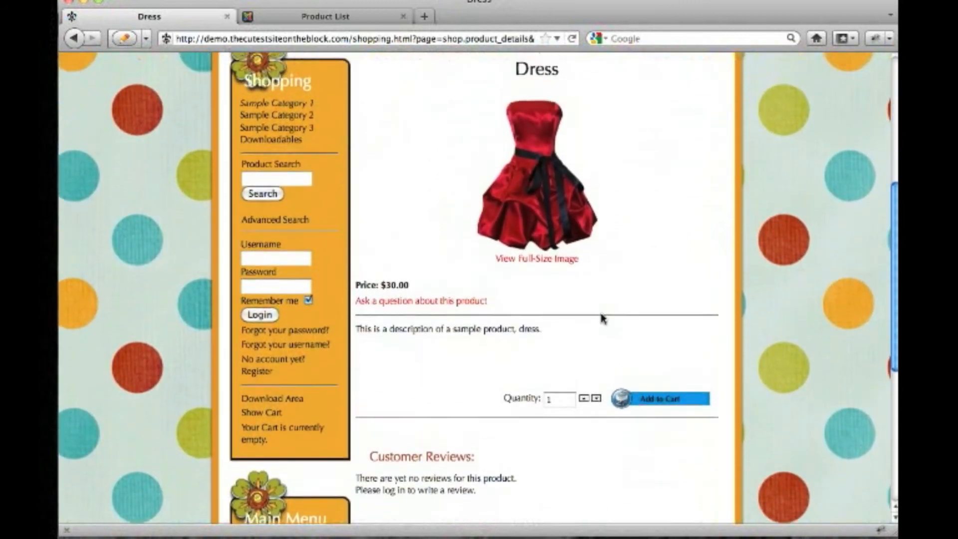
scroll("up", 3)
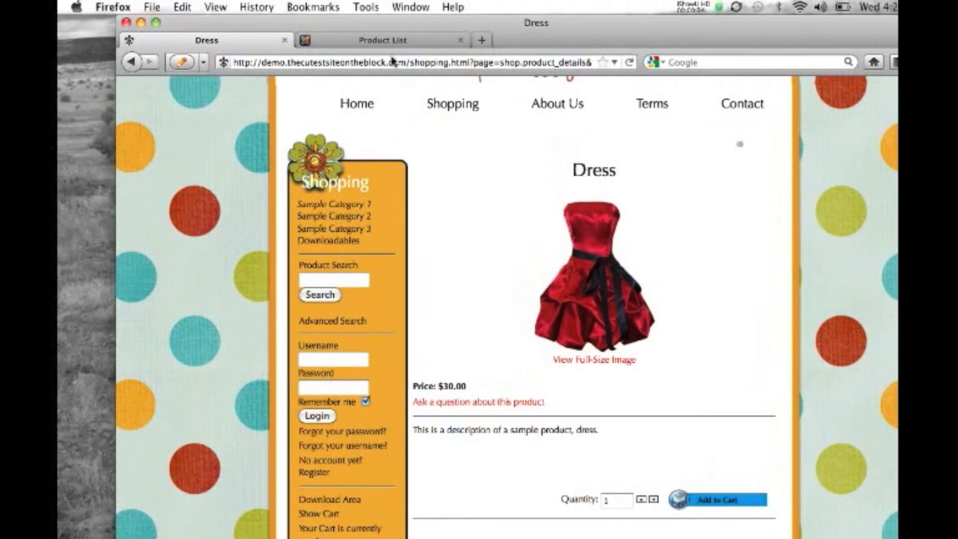
Open Update Item :: Dress from the administrator Product List
left_click(383, 40)
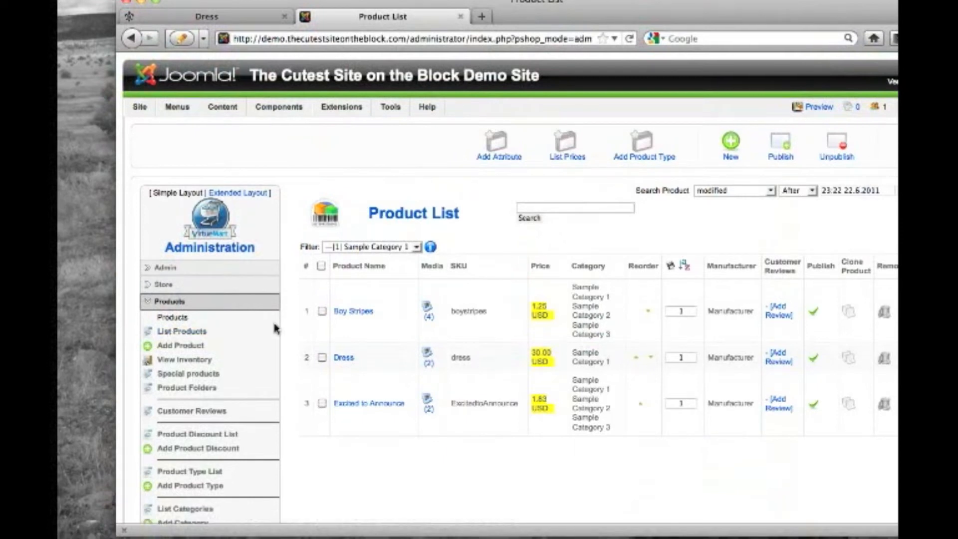
mouse_move(343, 358)
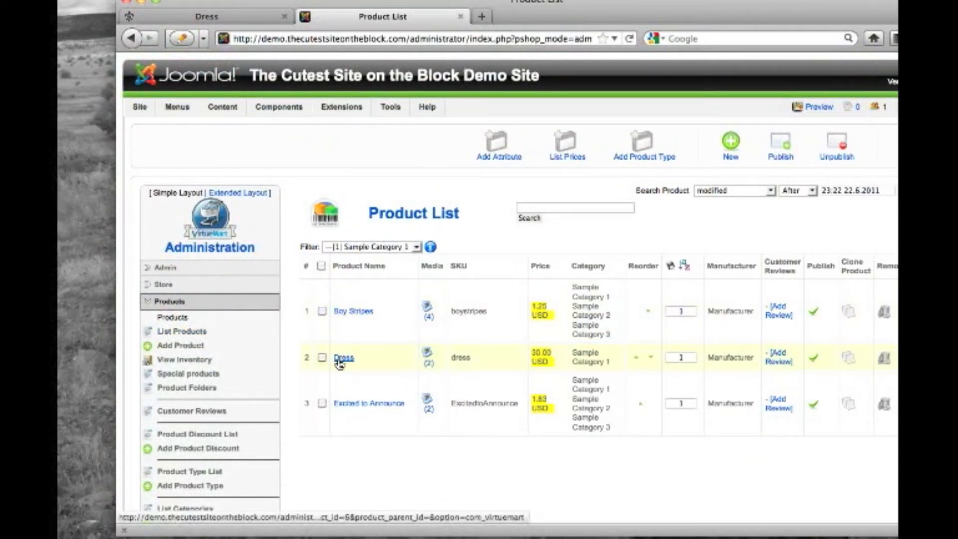
mouse_move(344, 357)
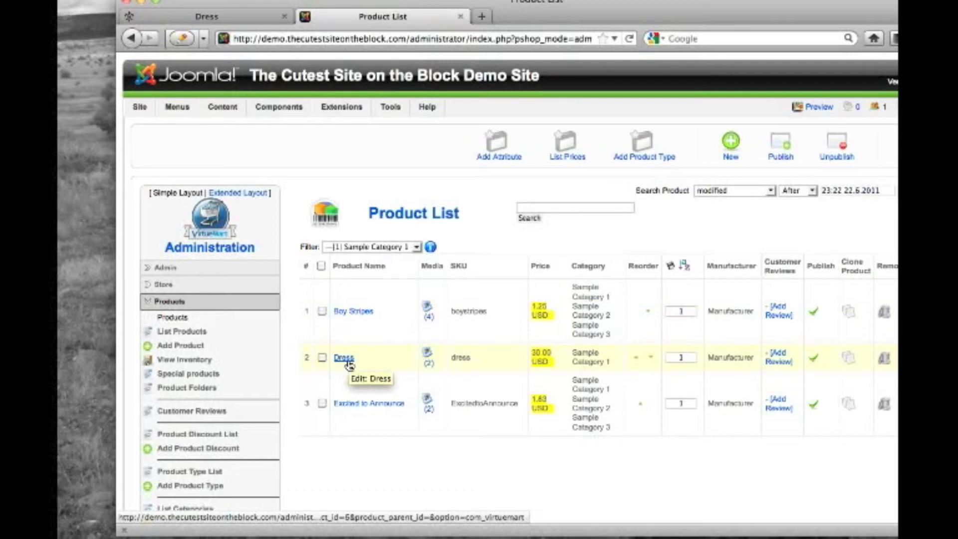
left_click(344, 358)
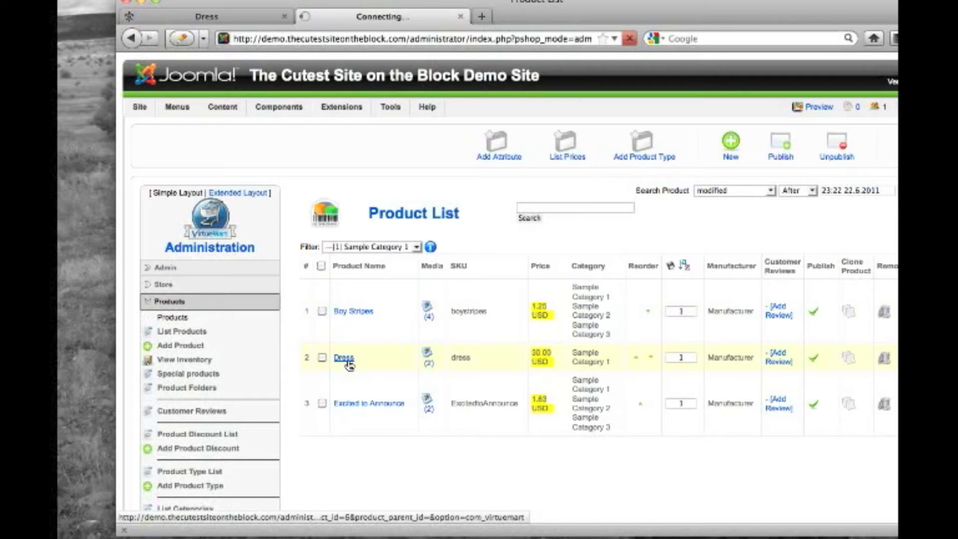
left_click(343, 357)
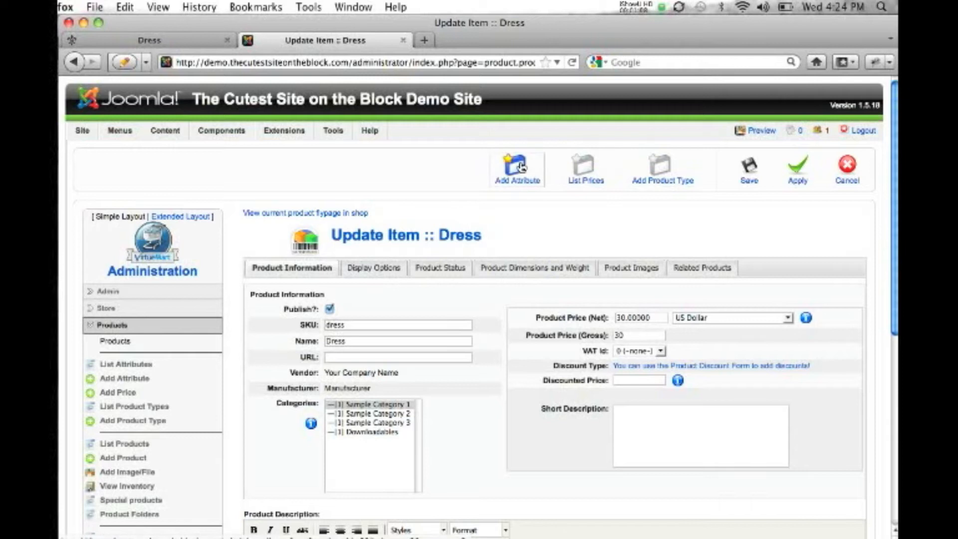
Add and save a new attribute named Size for the Dress product
left_click(518, 165)
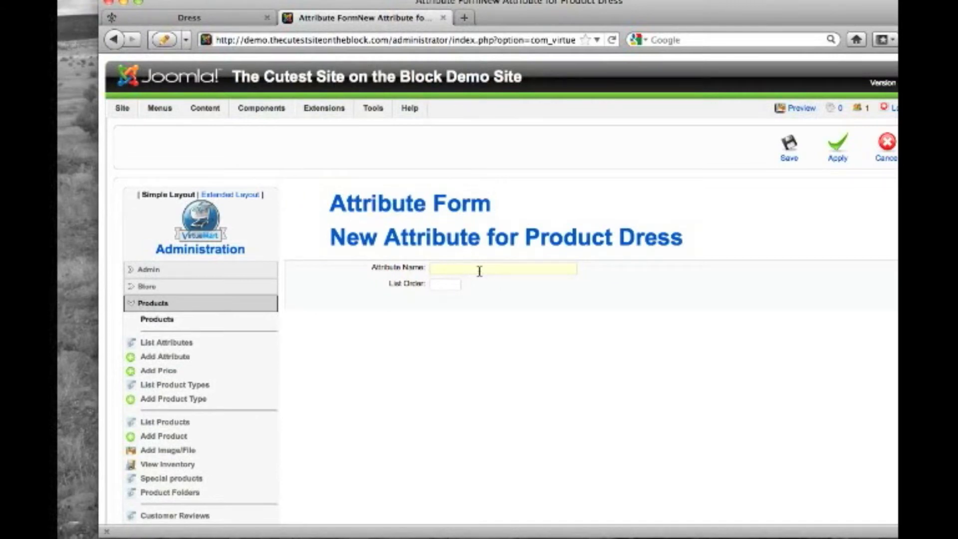
type("Size")
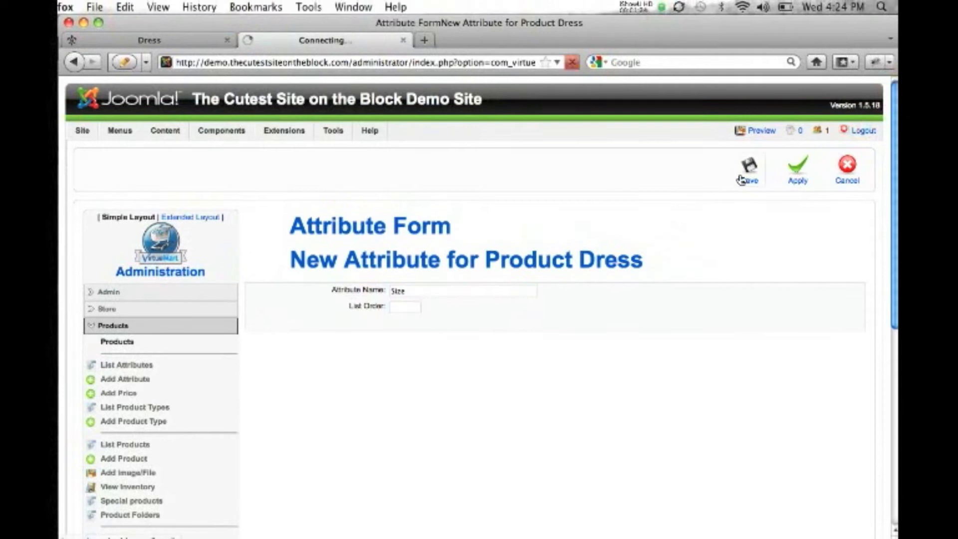
left_click(748, 164)
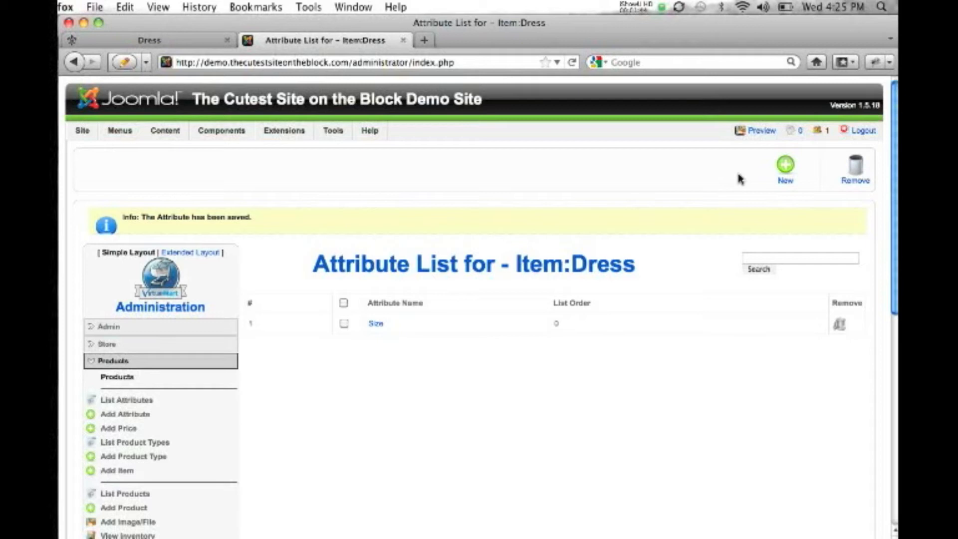
mouse_move(612, 264)
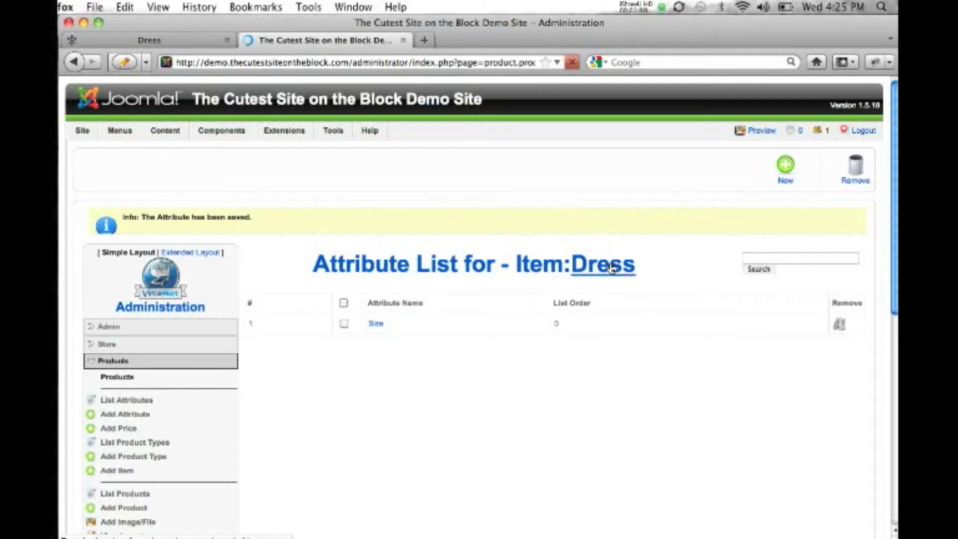
Start a Dress child item with SKU dress-s, name Dress Small, net price 30
left_click(601, 264)
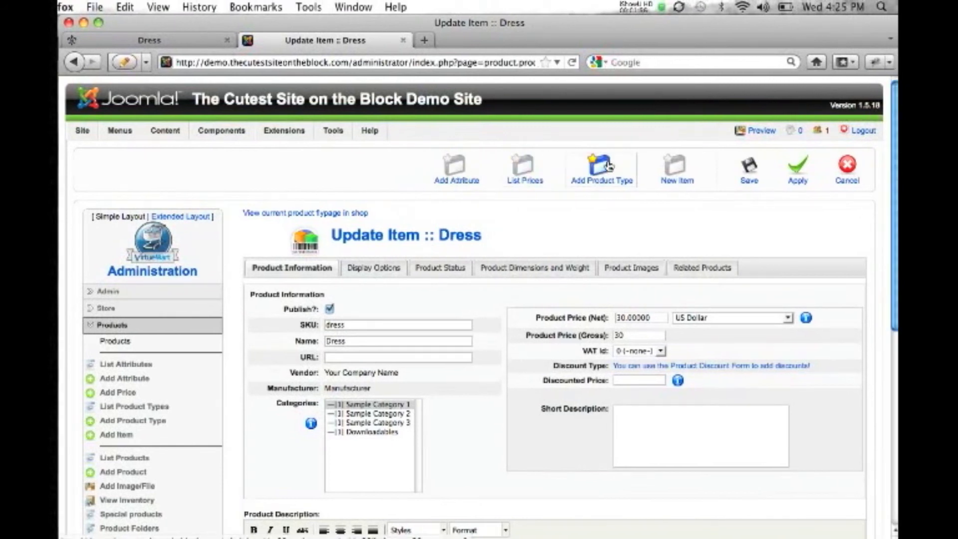
mouse_move(677, 168)
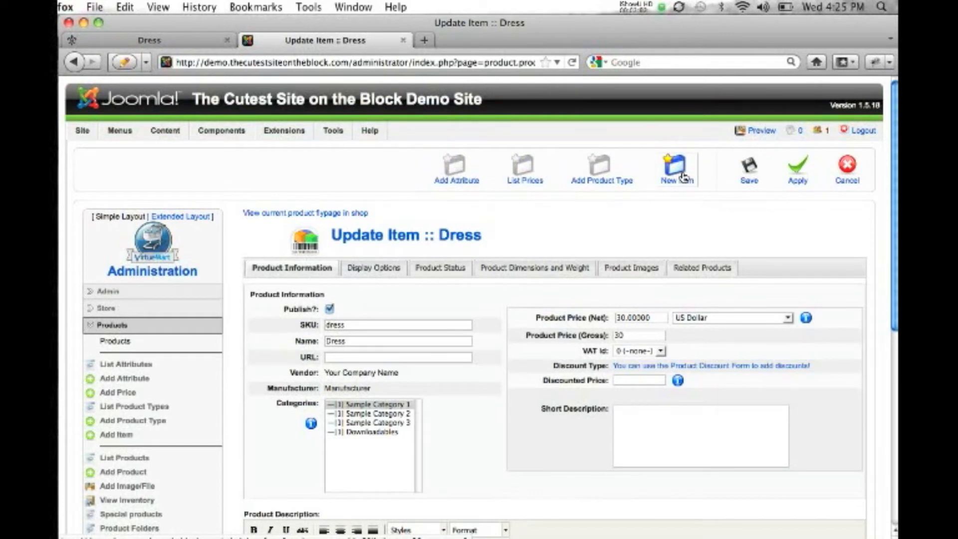
left_click(673, 168)
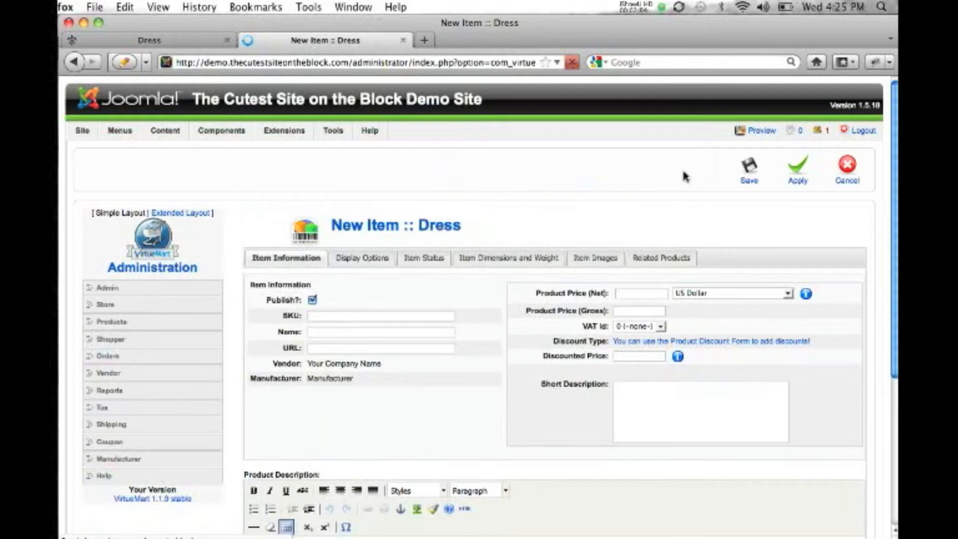
left_click(112, 322)
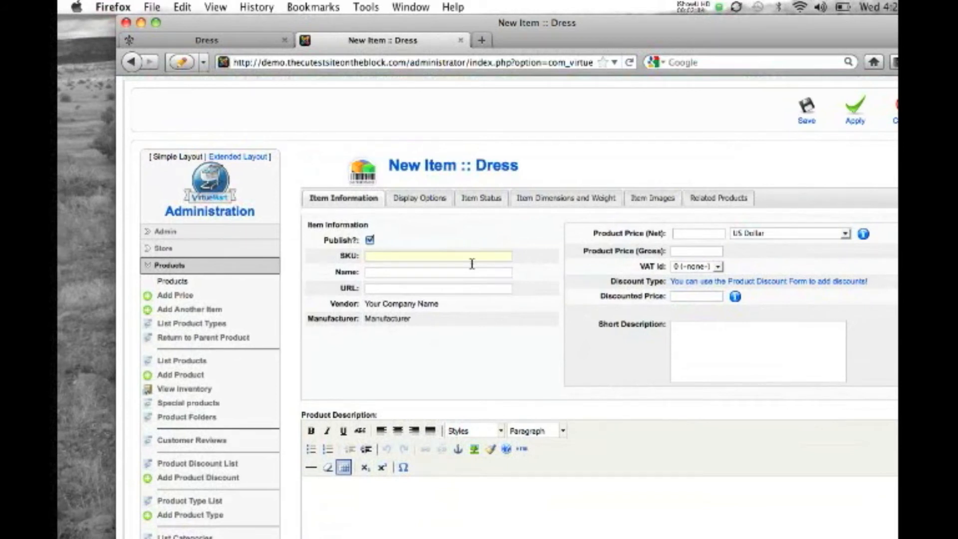
mouse_move(475, 188)
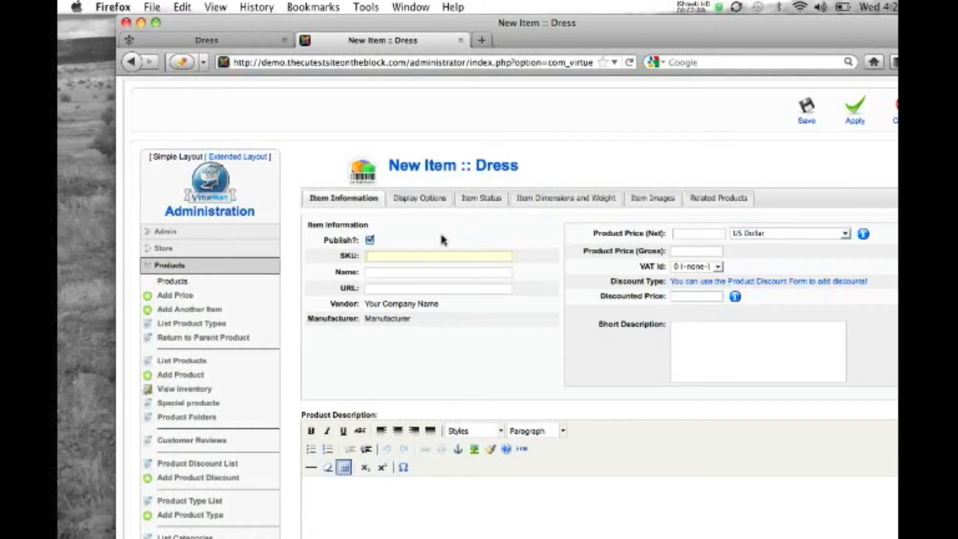
type("dress")
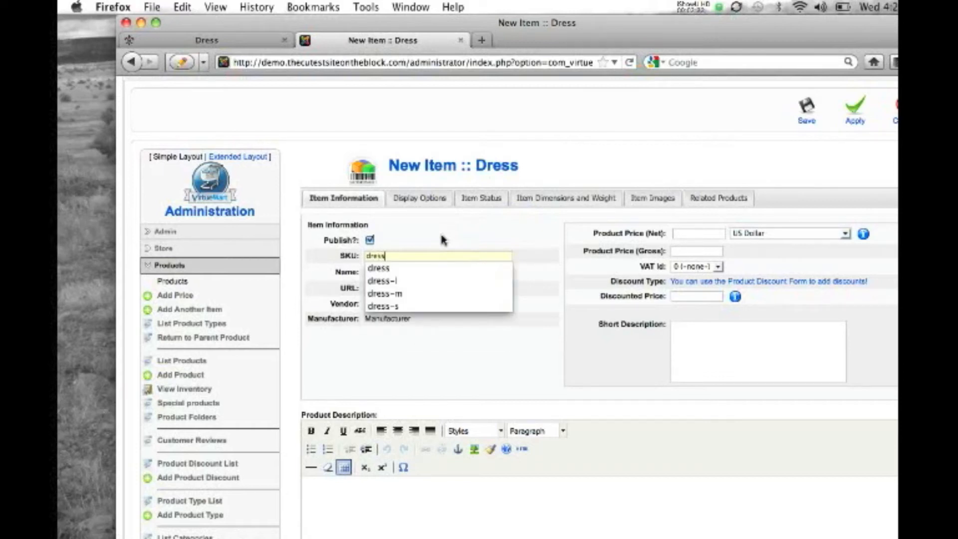
left_click(384, 306)
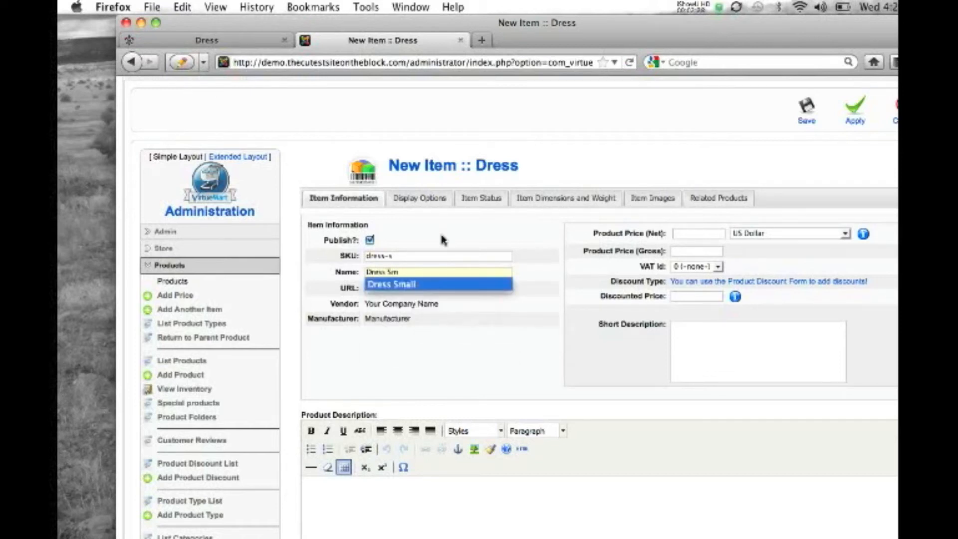
left_click(439, 284)
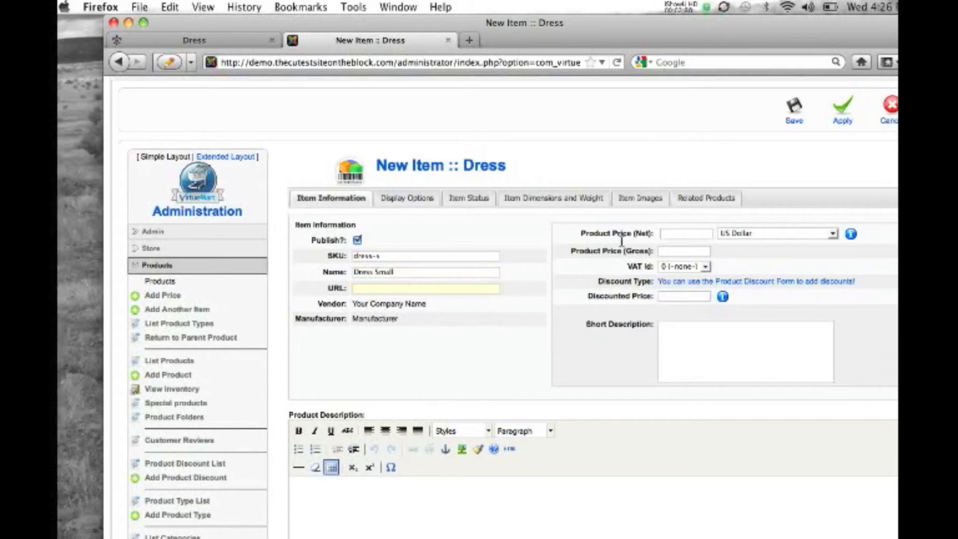
left_click(639, 233)
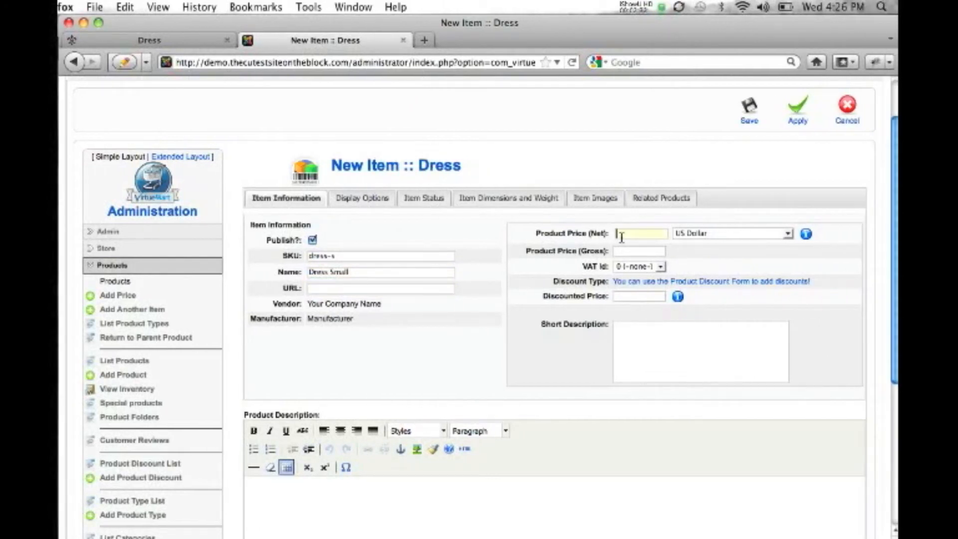
type("30")
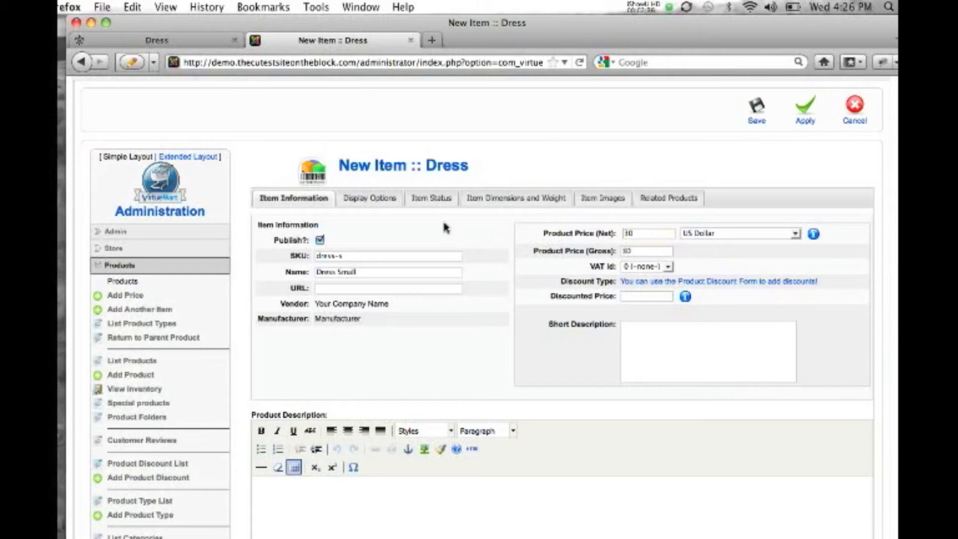
Enter S in the item's Size field under Item Status attributes
left_click(431, 198)
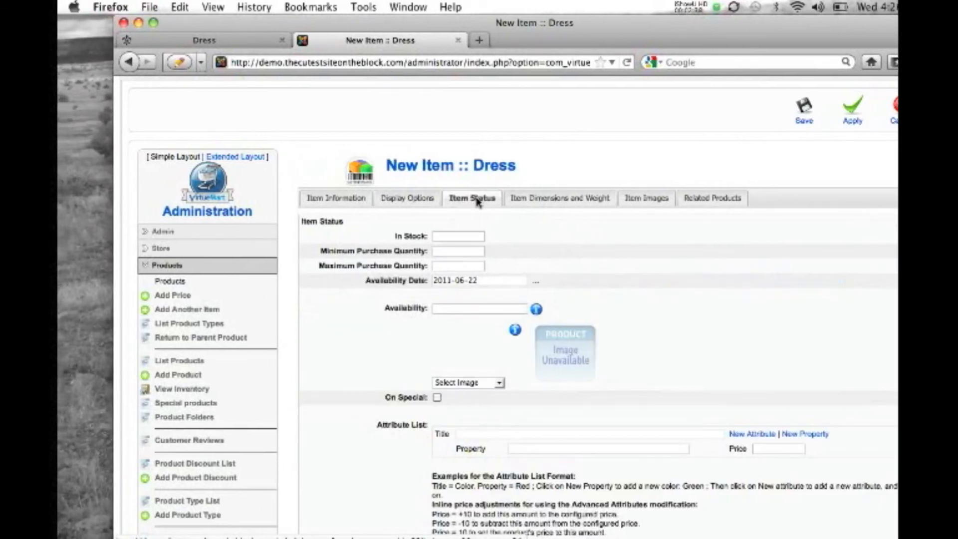
scroll("down", 3)
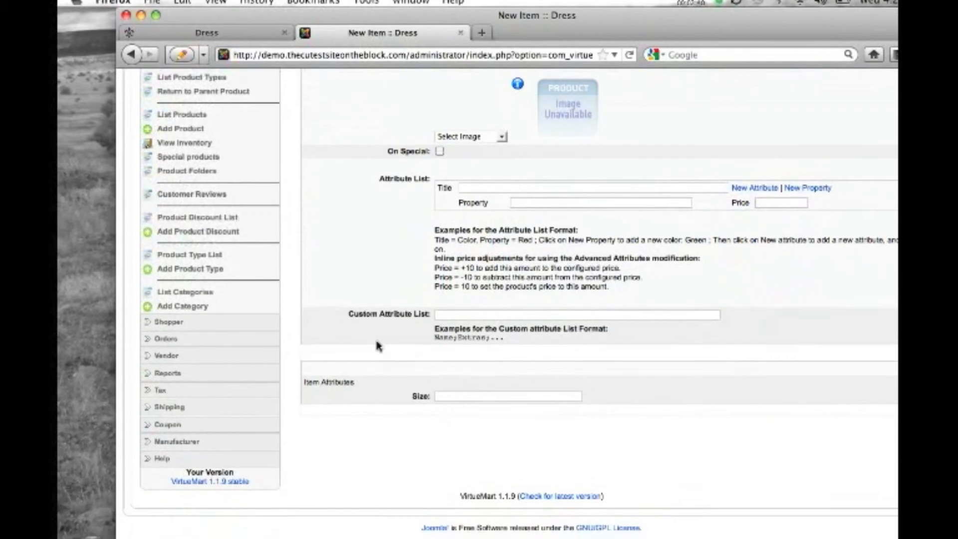
left_click(508, 379)
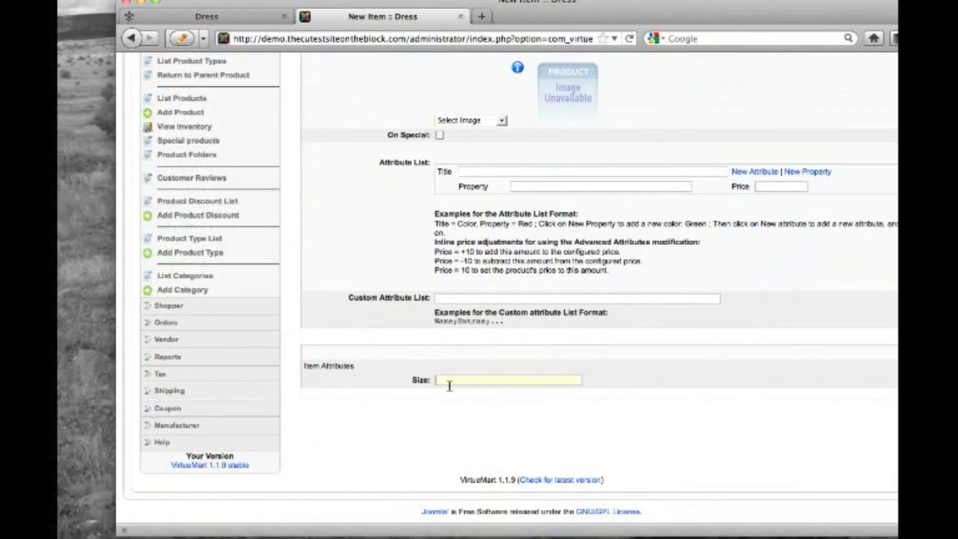
type("S")
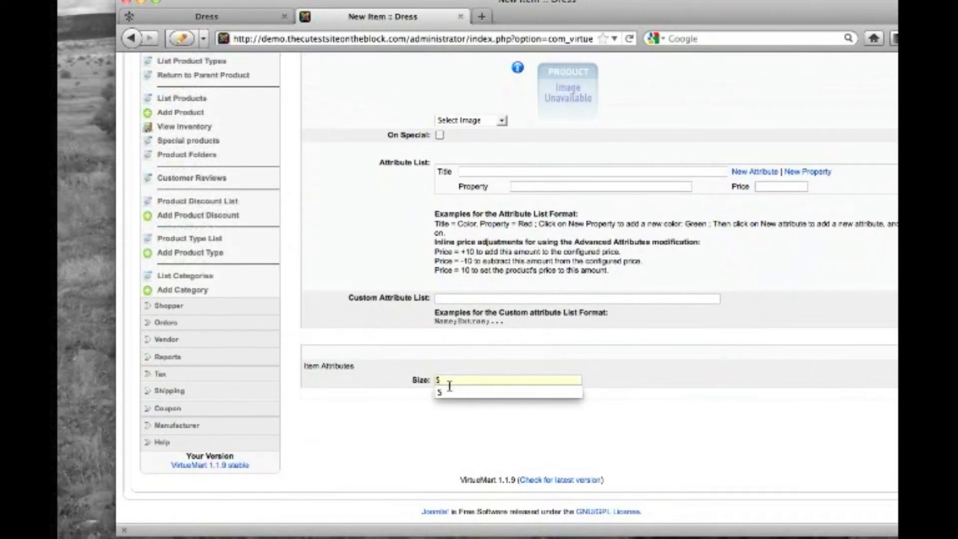
scroll("up", 3)
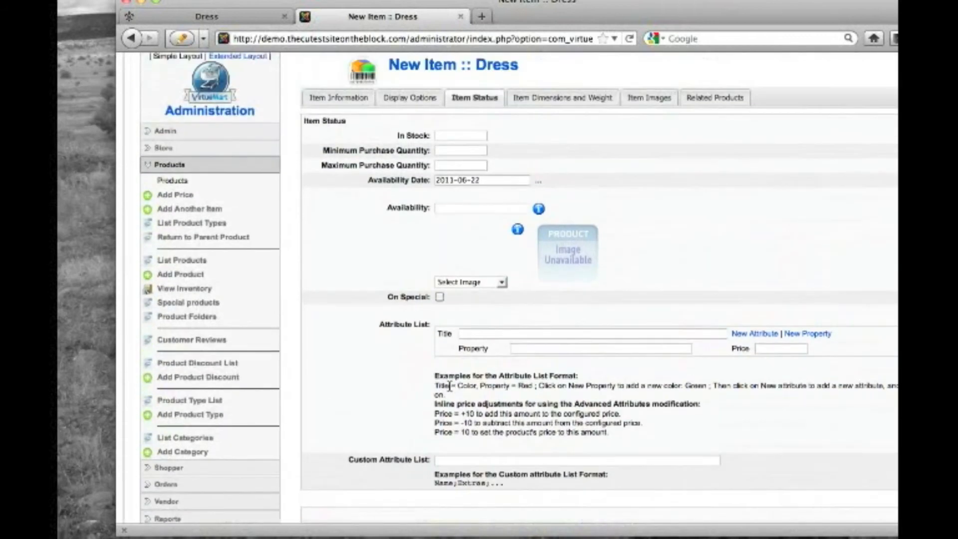
scroll("up", 3)
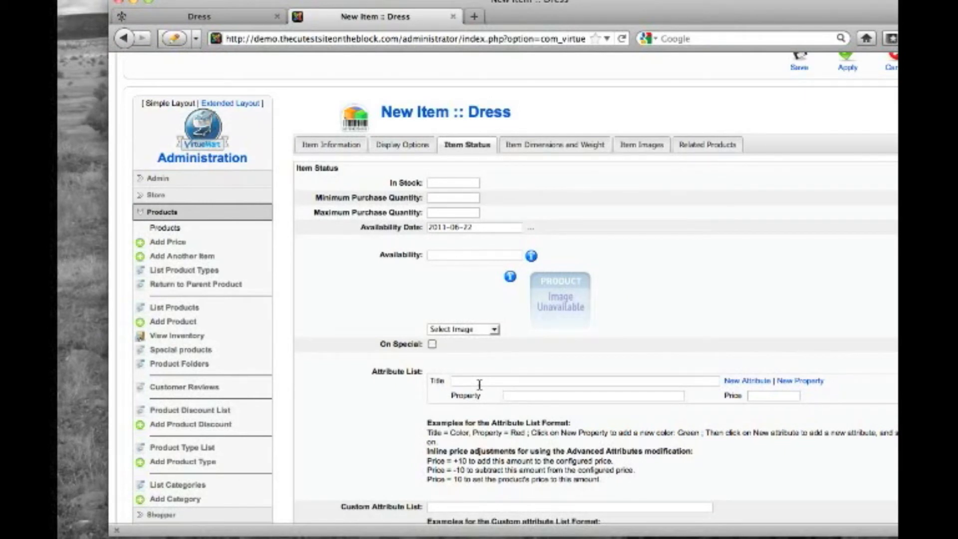
Add a Ribbon attribute with properties None, Small (+2) and Large (+5)
type("Ribbon")
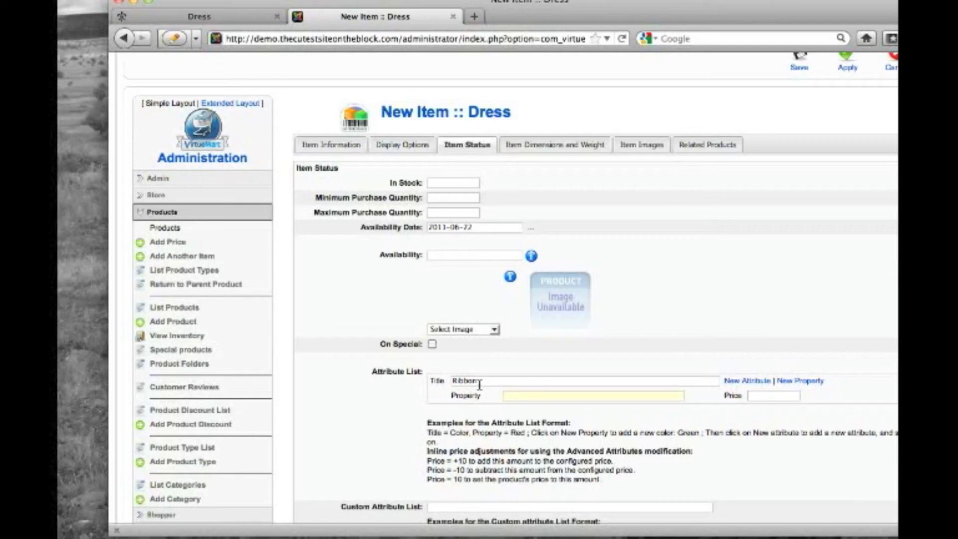
type("Smal")
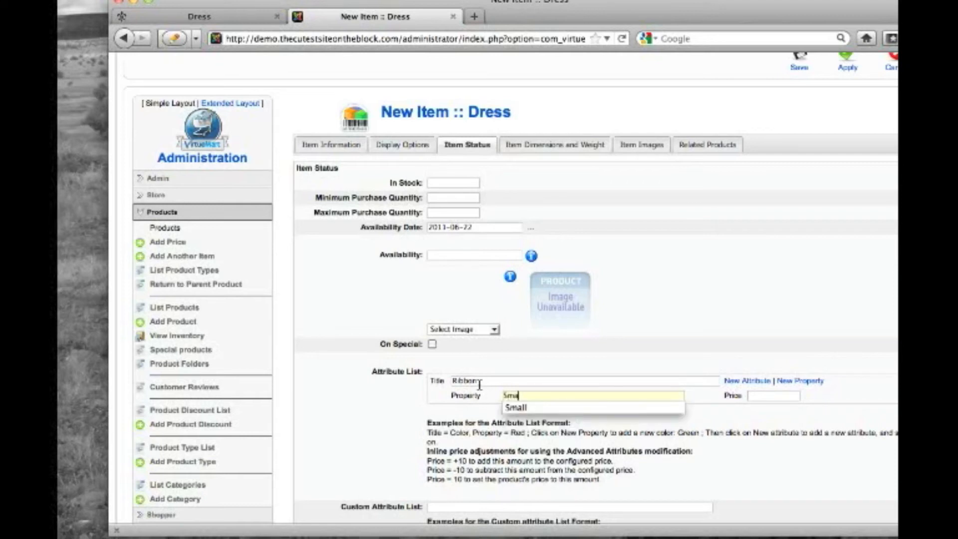
type("N")
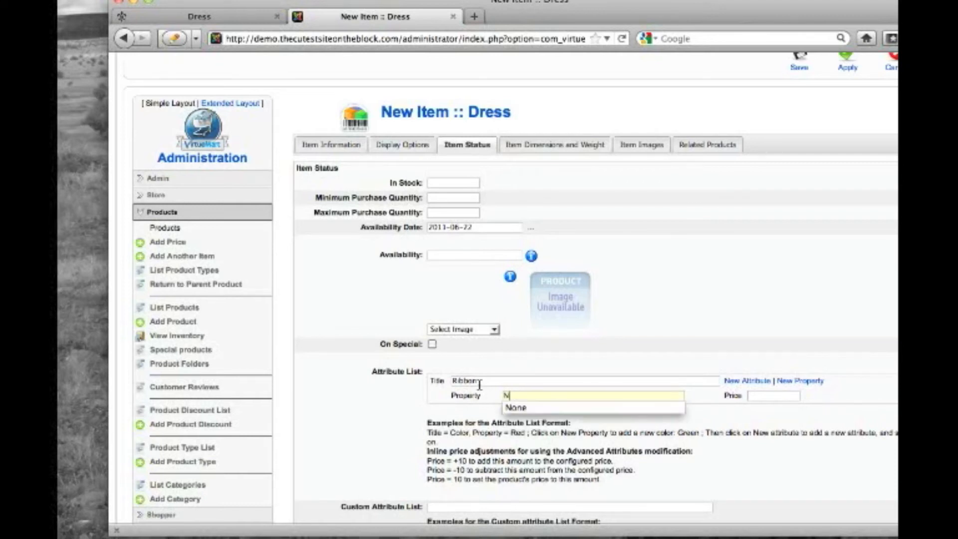
left_click(516, 407)
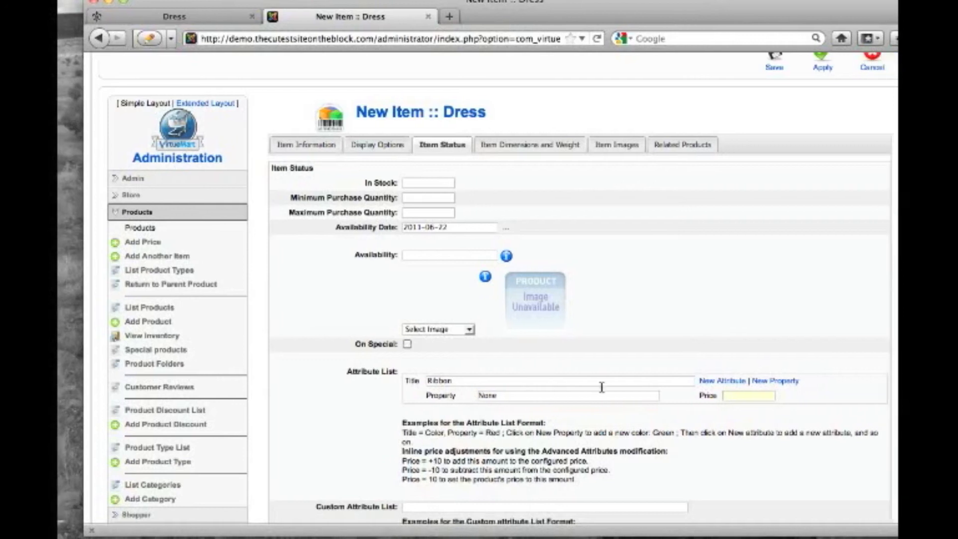
left_click(752, 381)
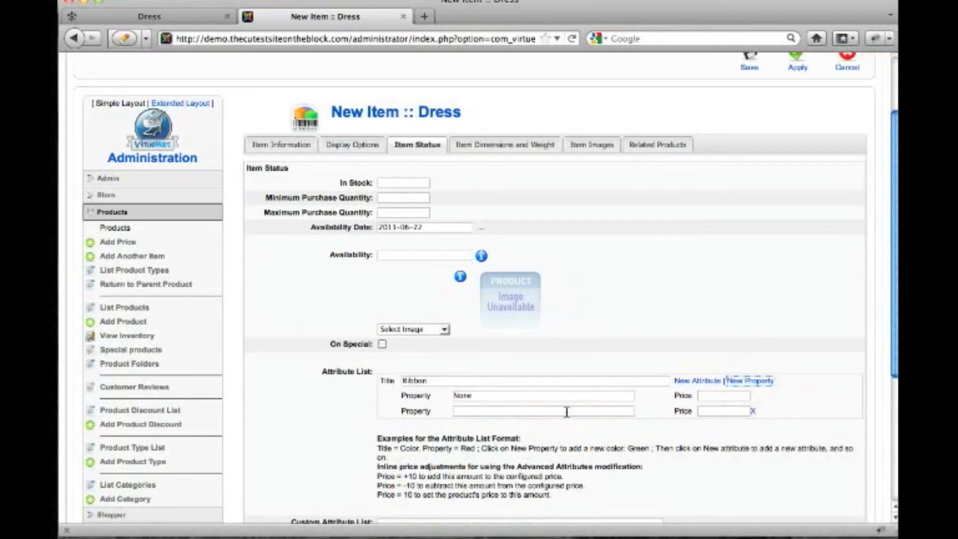
type("Small")
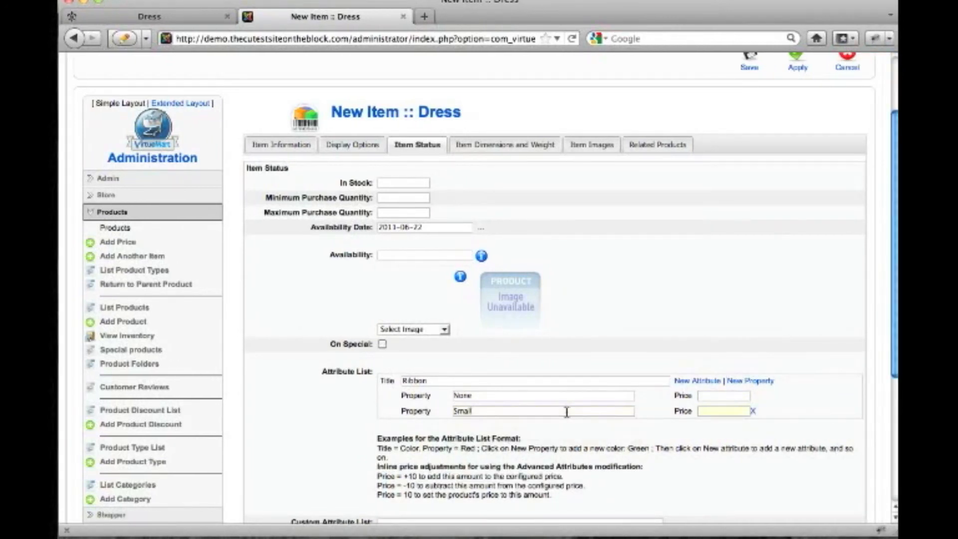
type("+2")
type("Large")
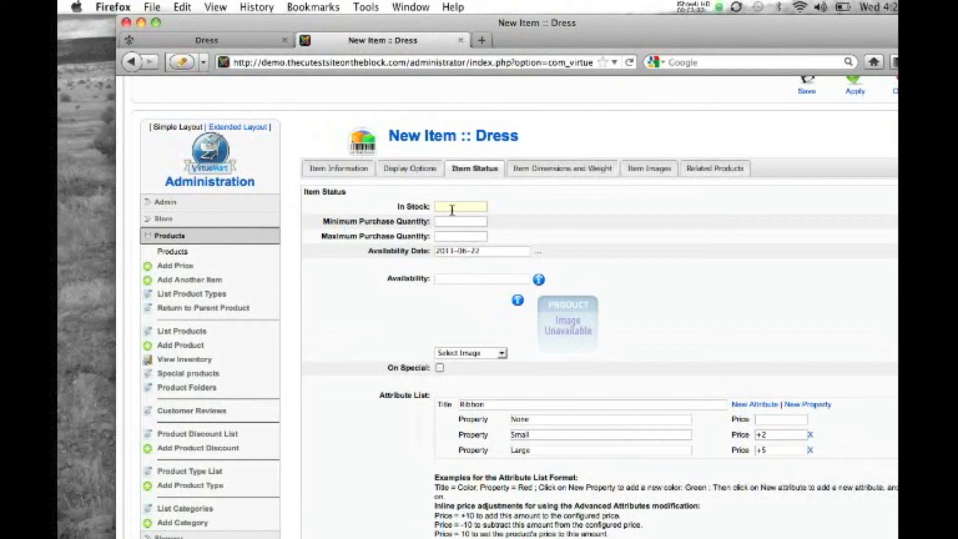
Set Dress Small's stock to 5, save it, and return to the Product List
type("5")
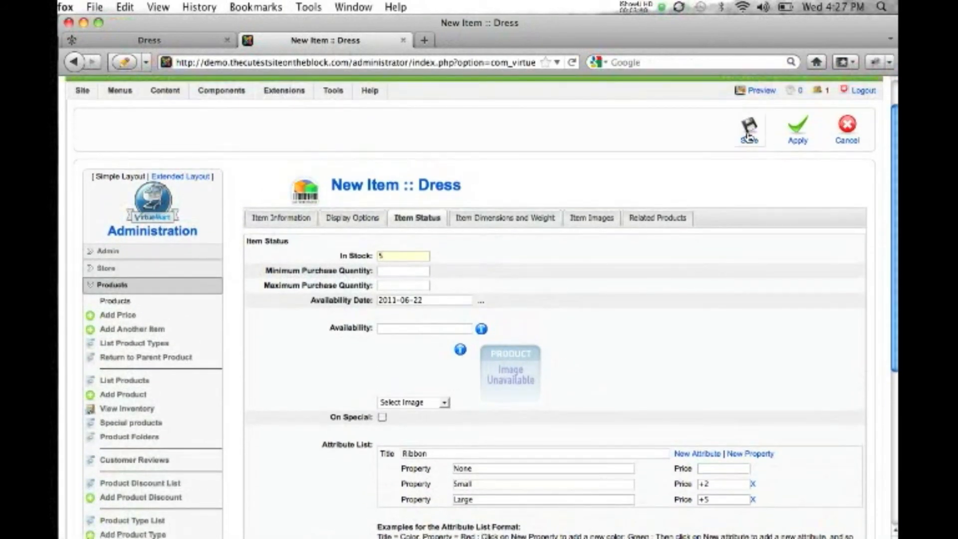
left_click(749, 129)
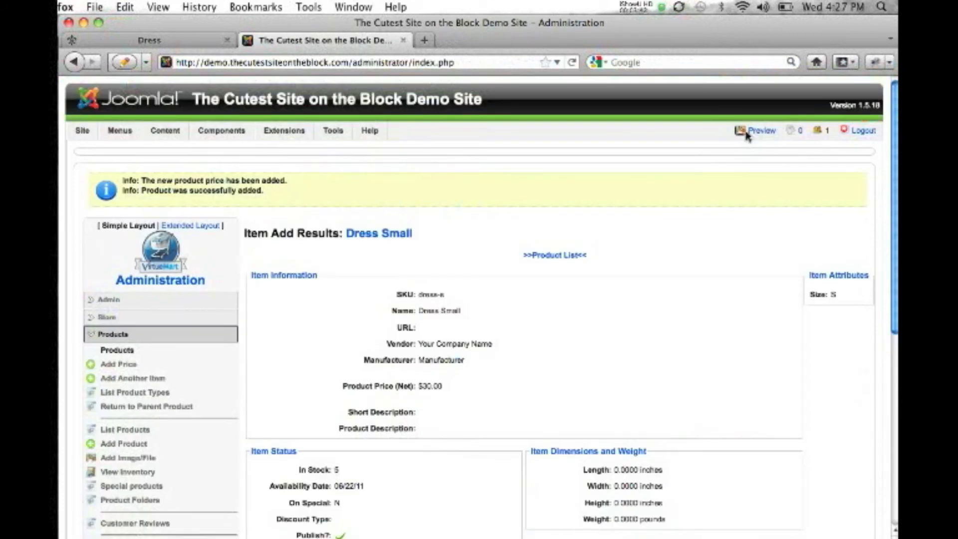
mouse_move(583, 248)
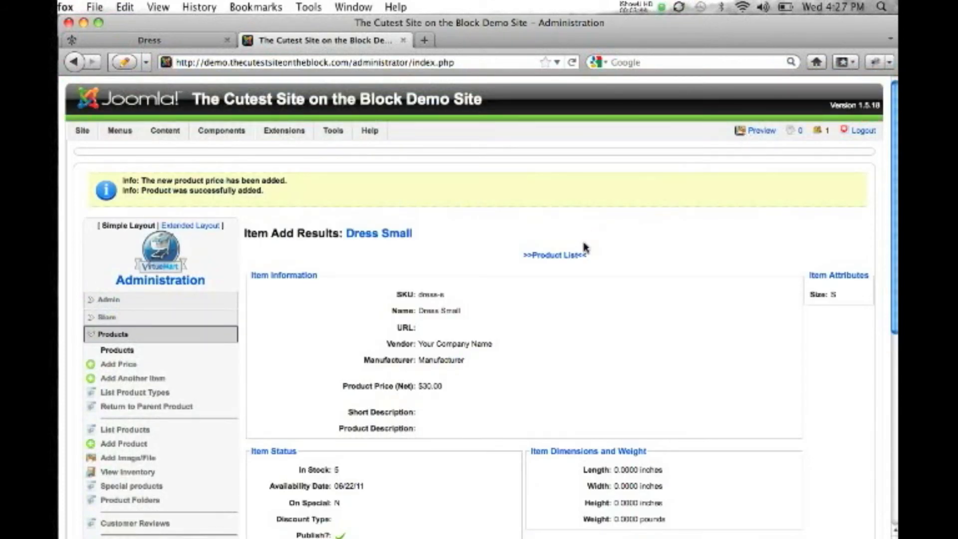
left_click(553, 255)
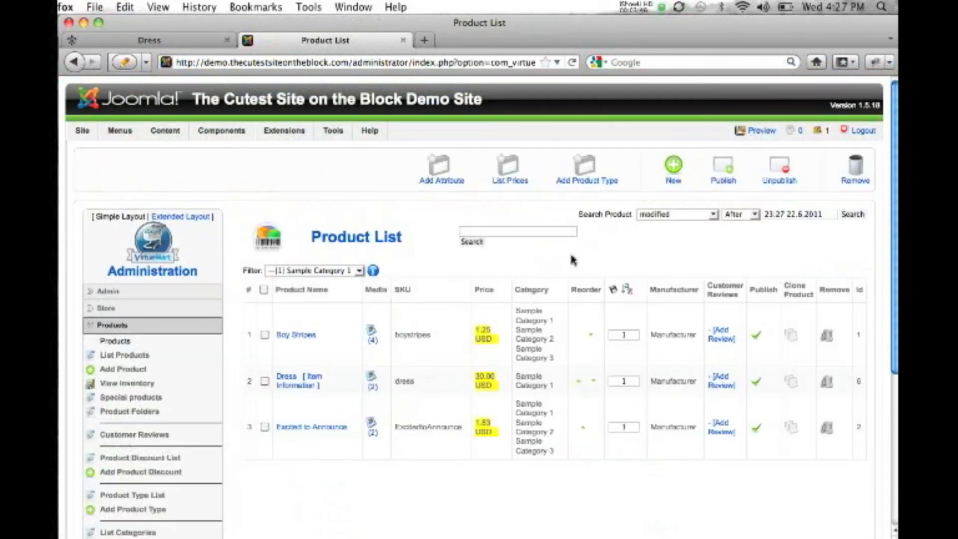
mouse_move(419, 316)
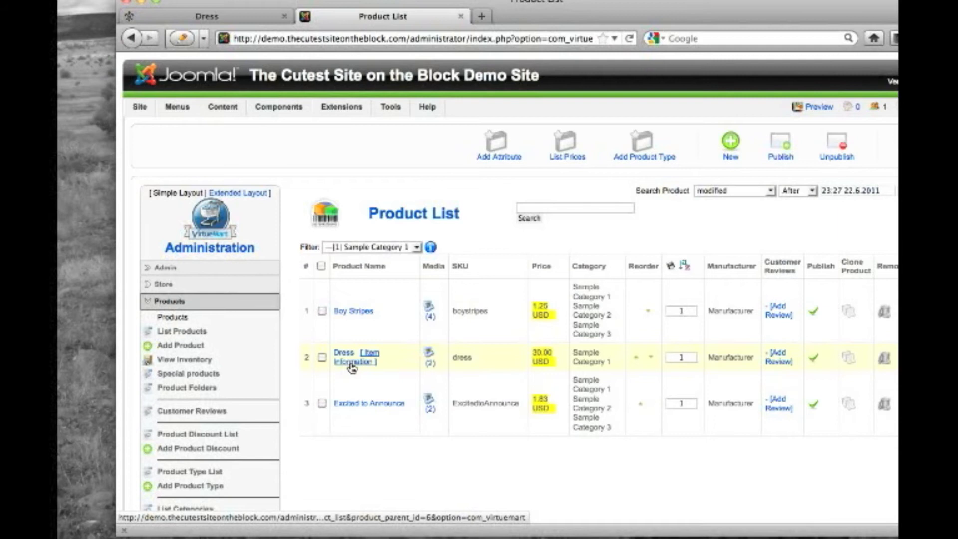
Show Dress's child items via its [Item Information] link
left_click(371, 357)
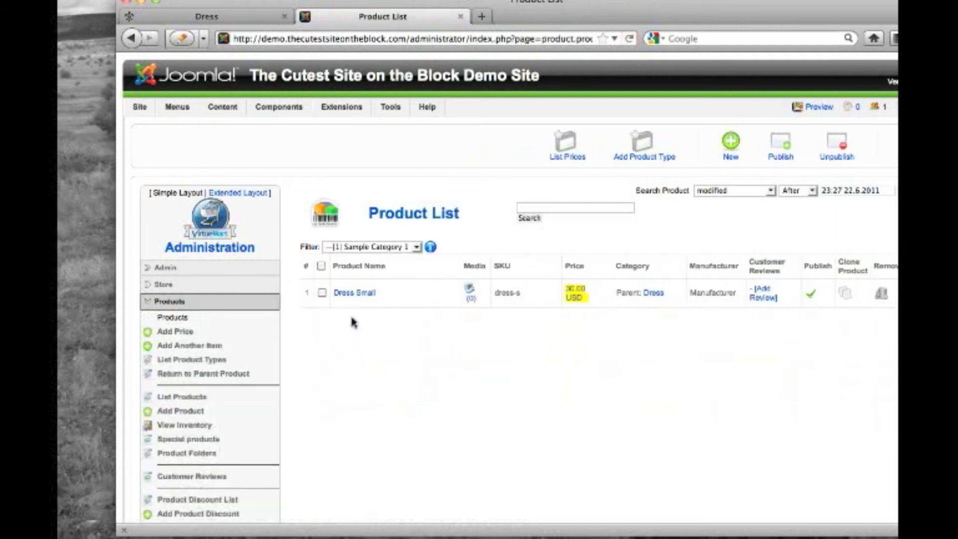
mouse_move(353, 293)
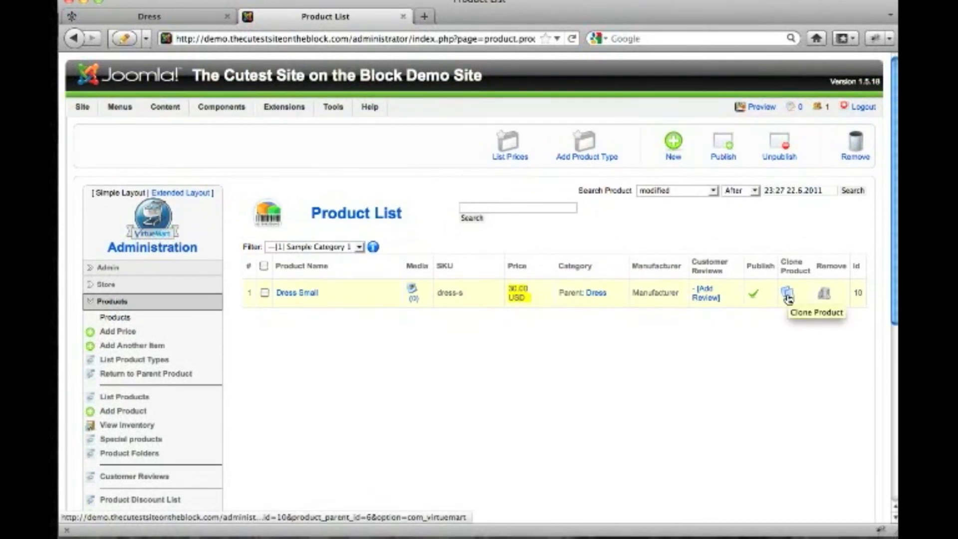
Clone Dress Small into a new item with SKU dress-m and name Dress Medium
left_click(788, 294)
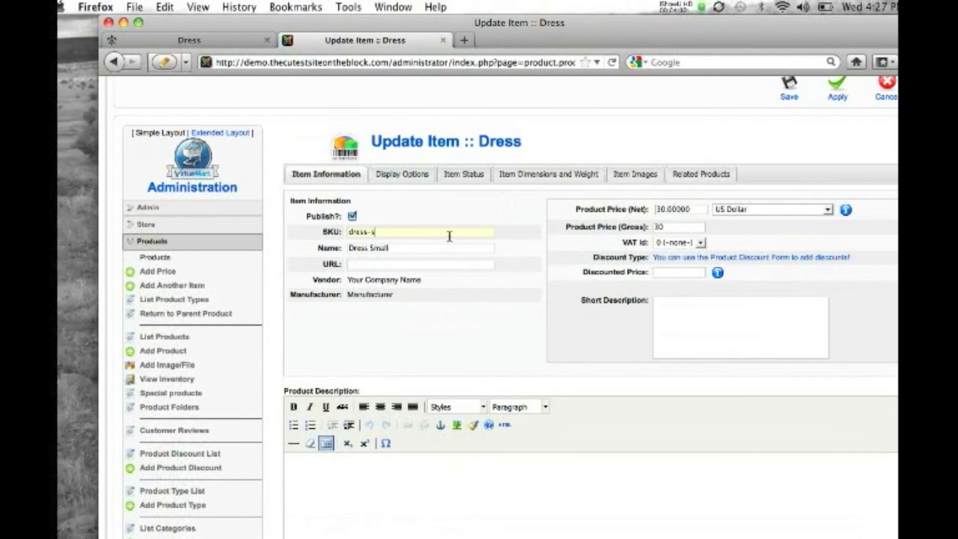
type("dress-m")
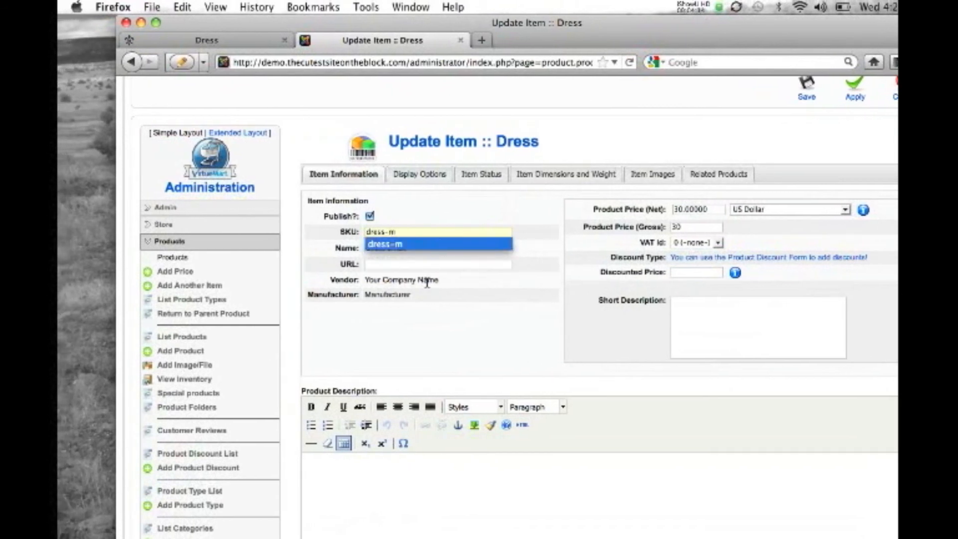
type("Dress Sm")
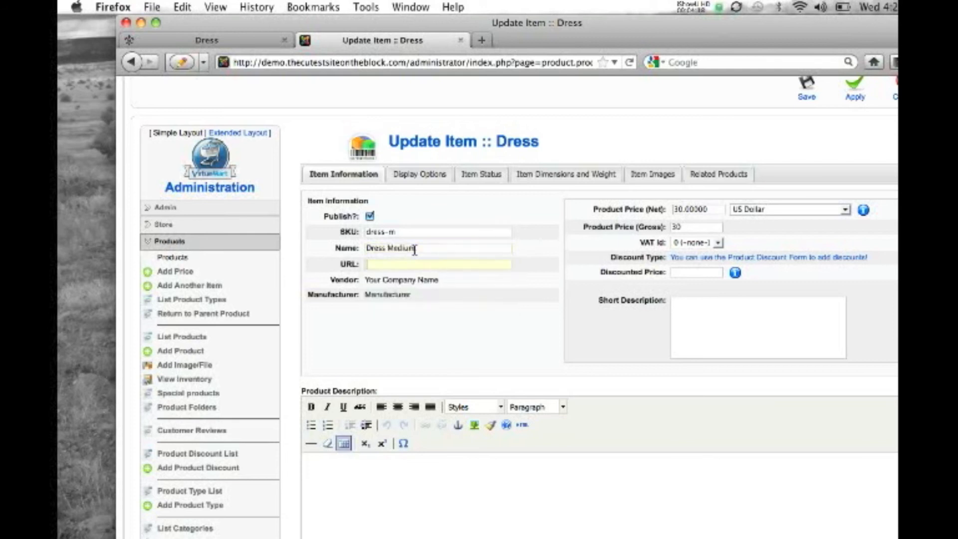
mouse_move(482, 174)
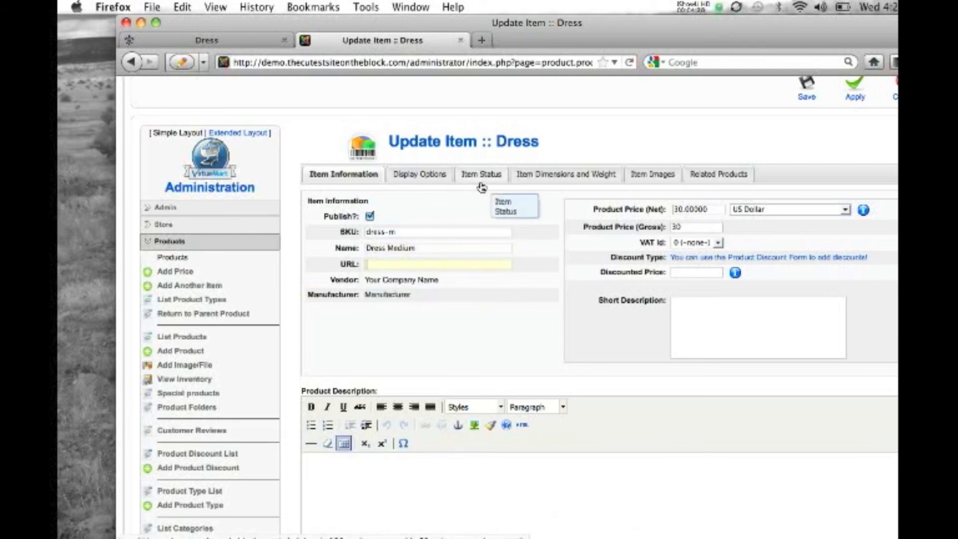
Give Dress Medium 9 in stock and Size M, then save it
left_click(481, 174)
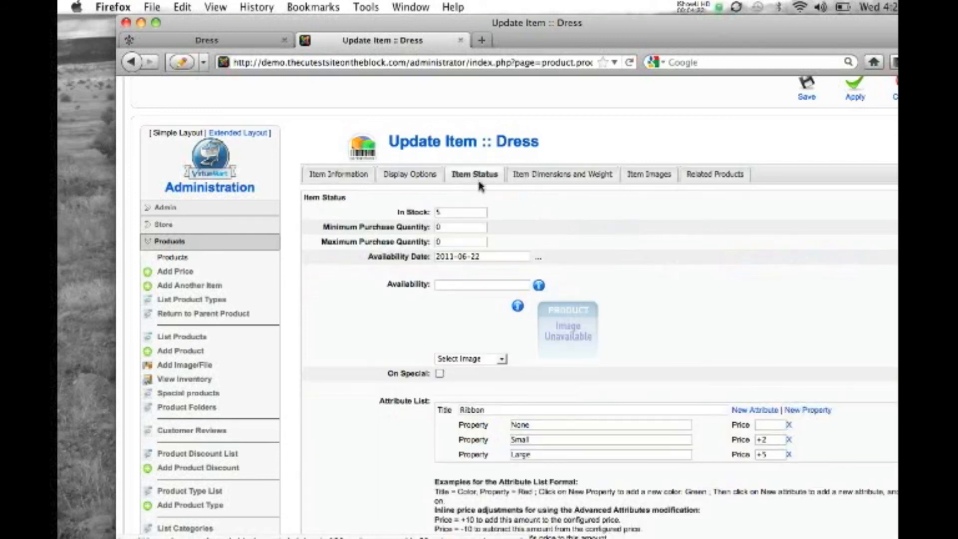
left_click(461, 207)
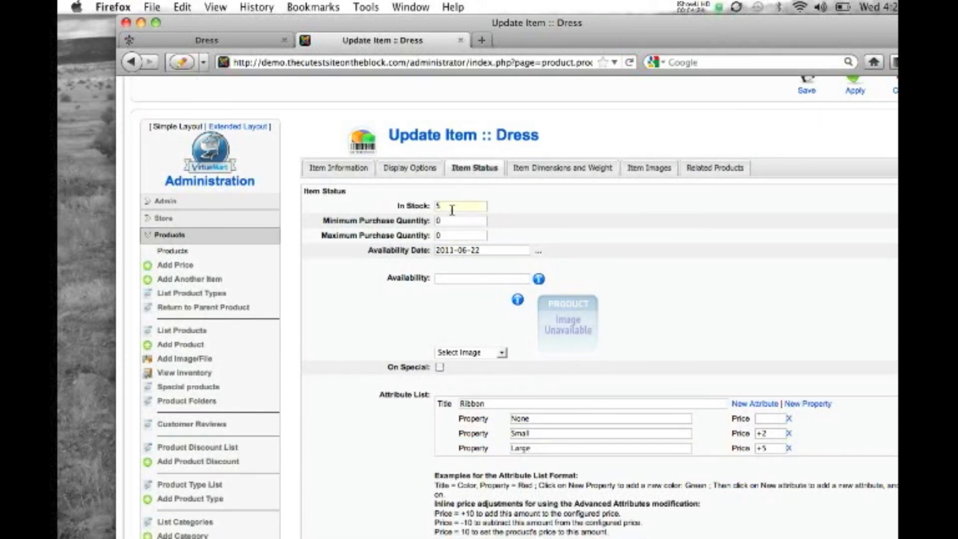
scroll("down", 3)
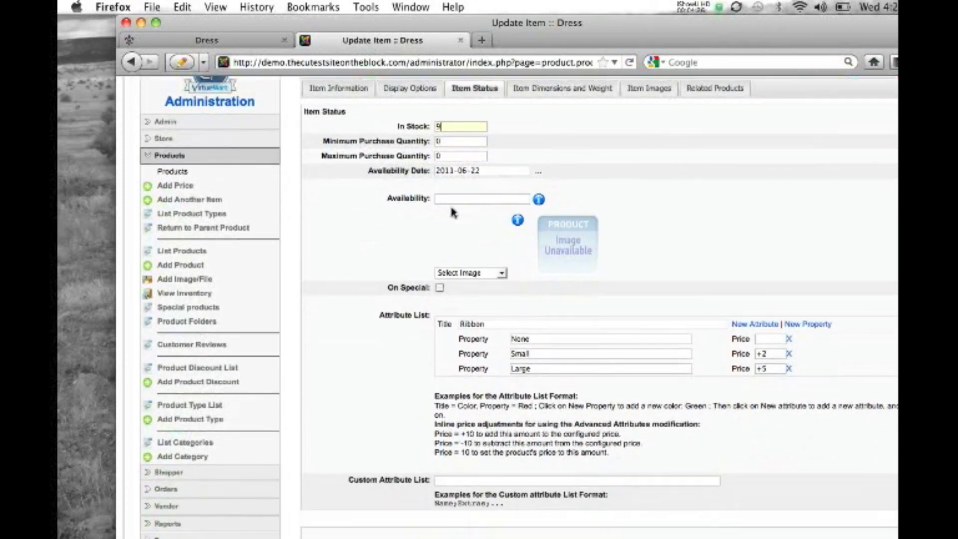
scroll("down", 3)
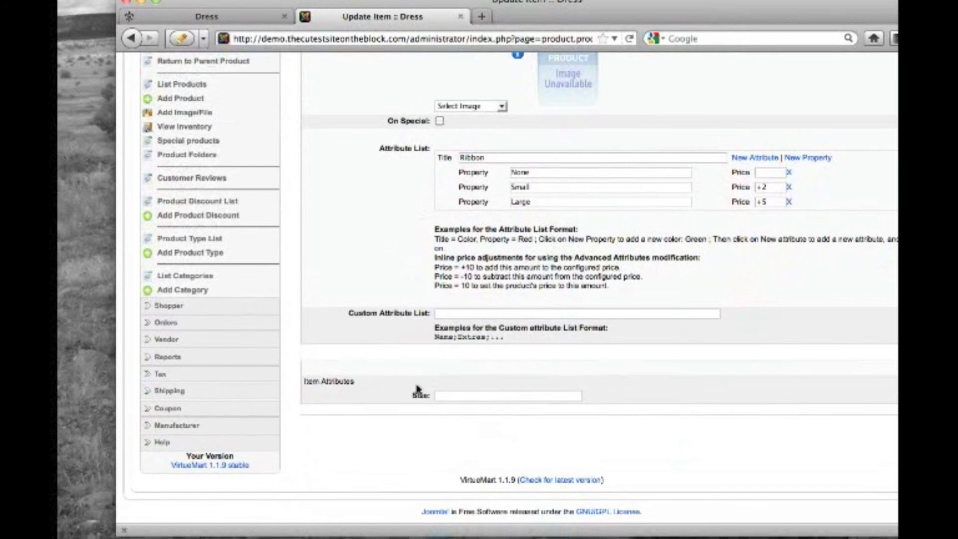
type("M")
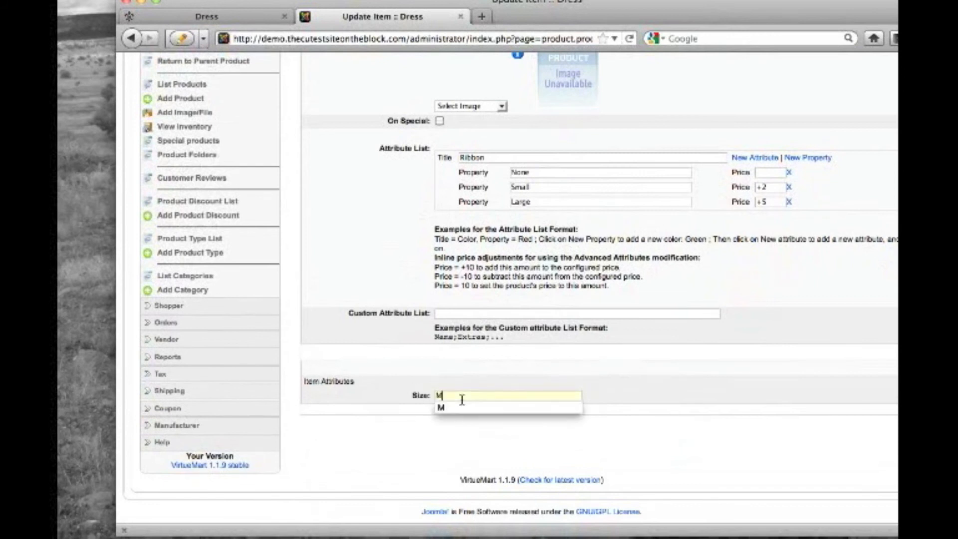
scroll("up", 3)
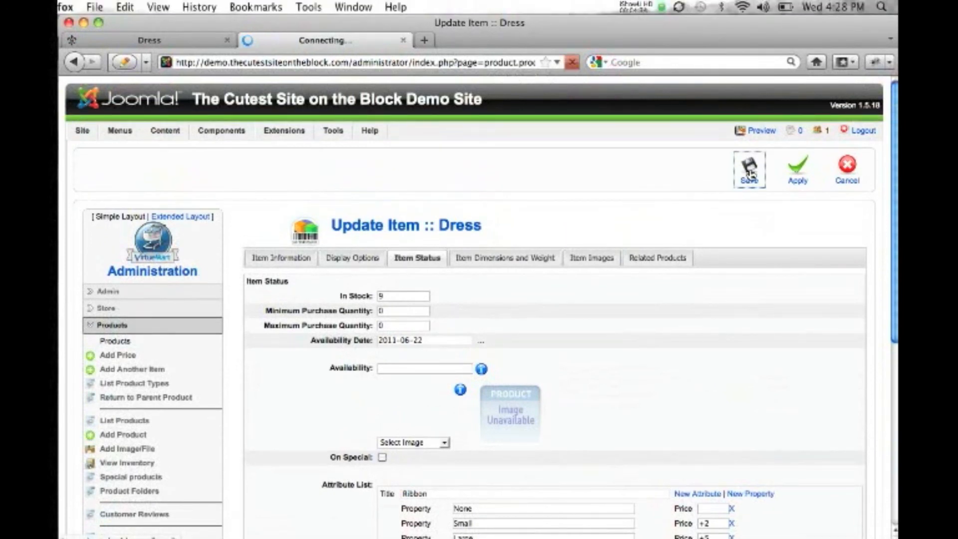
left_click(751, 169)
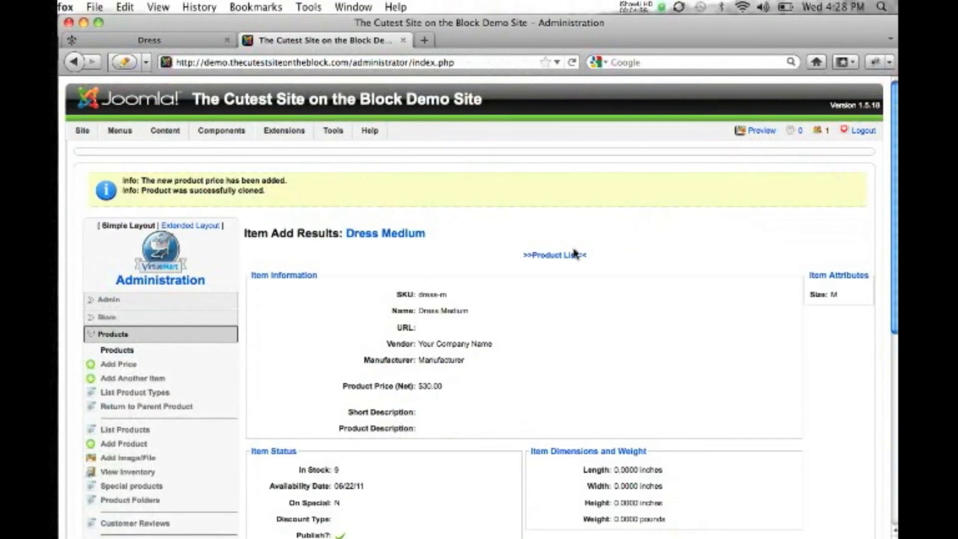
Return to the Product List and open Dress's child-item list showing Medium and Small
left_click(552, 255)
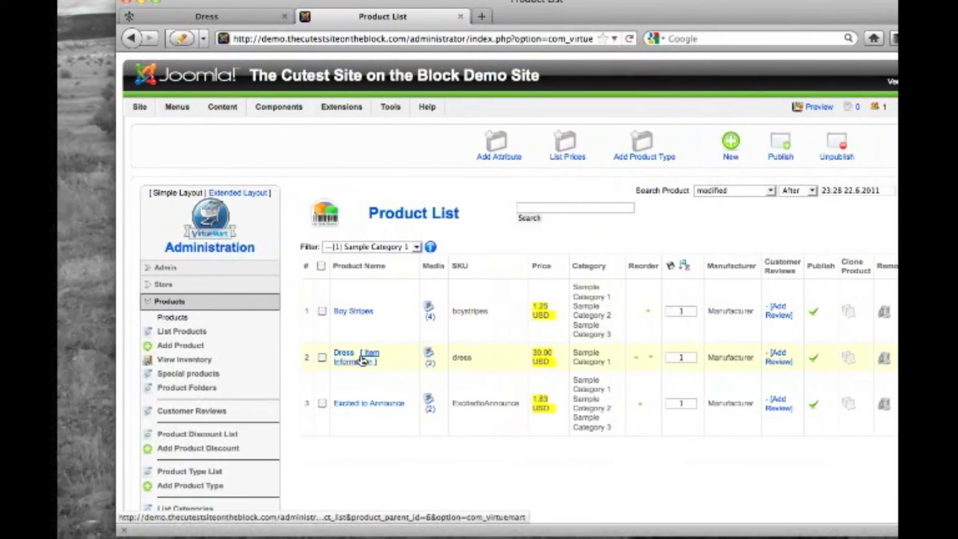
left_click(362, 362)
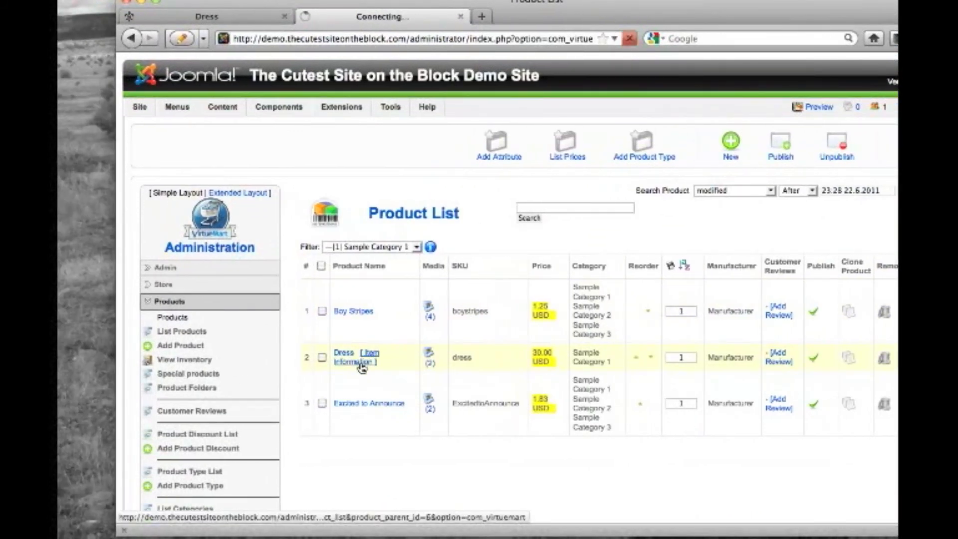
left_click(343, 353)
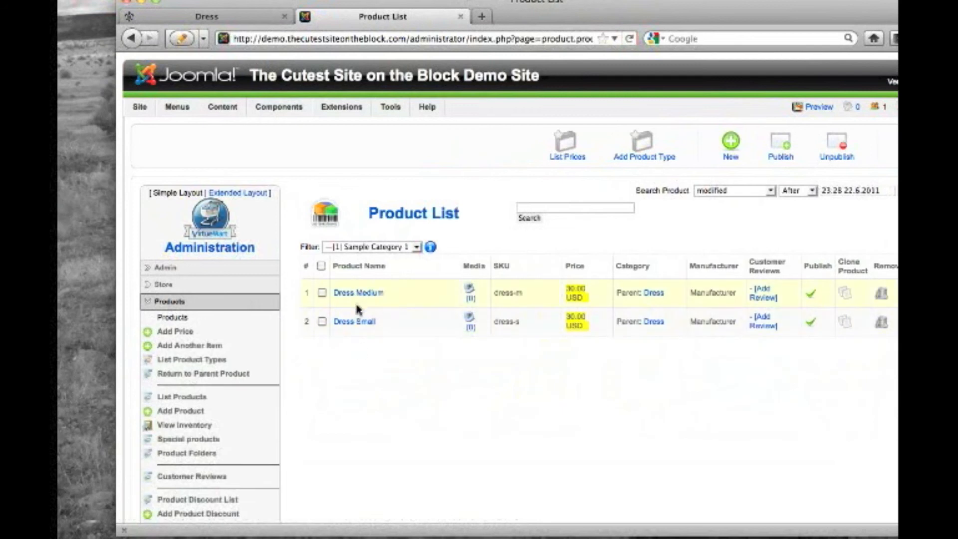
mouse_move(359, 316)
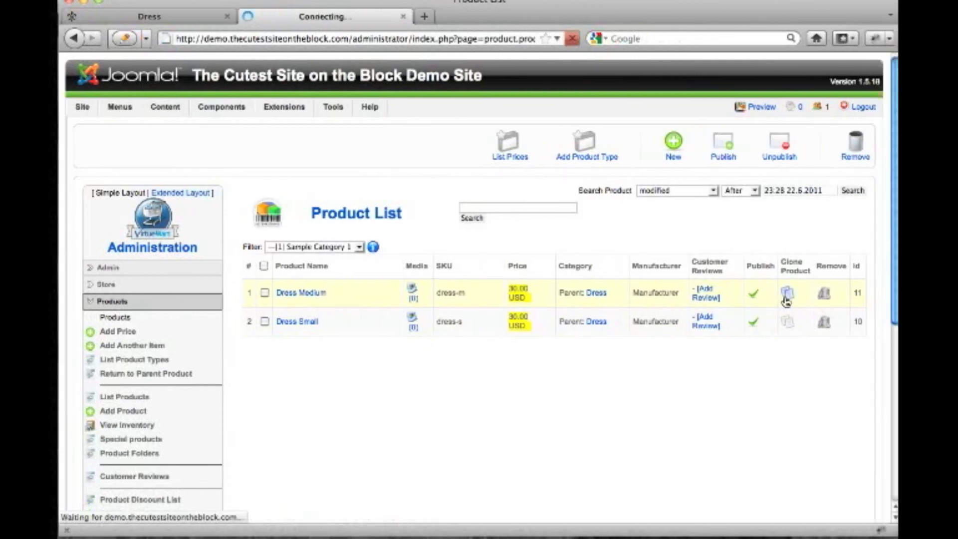
Clone Dress Medium as Dress Large with SKU dress-l, price $40, stock 12, size L
left_click(300, 292)
type("dress-l")
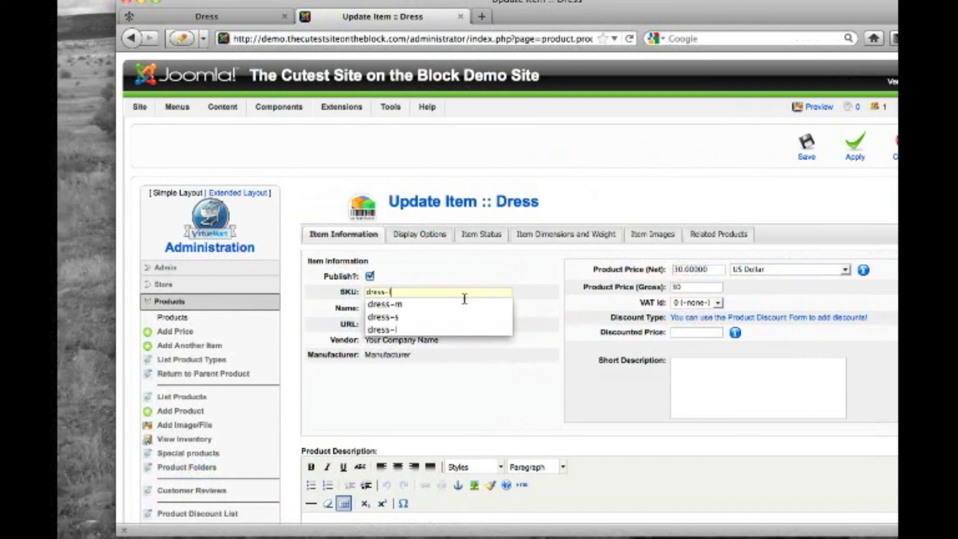
left_click(383, 316)
type("Dress L")
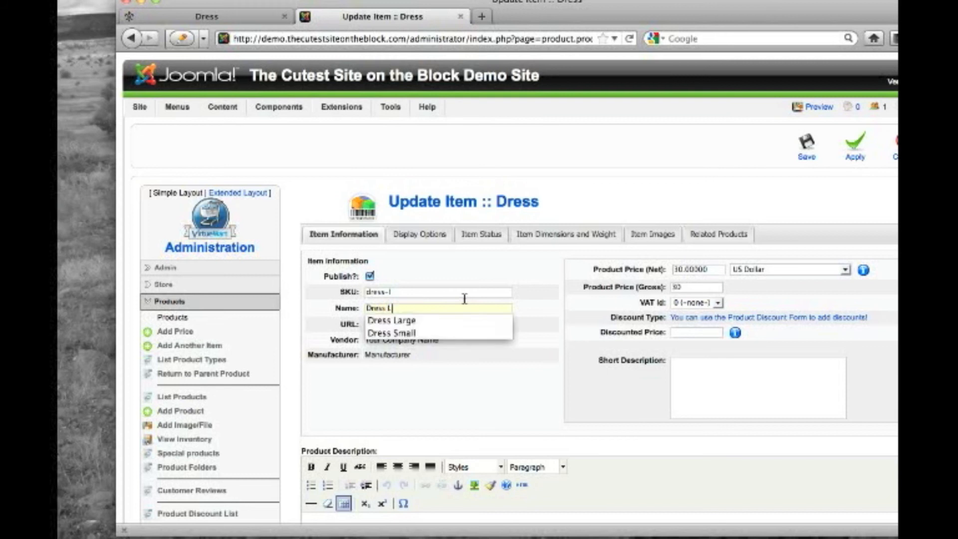
left_click(387, 321)
type("40.00000")
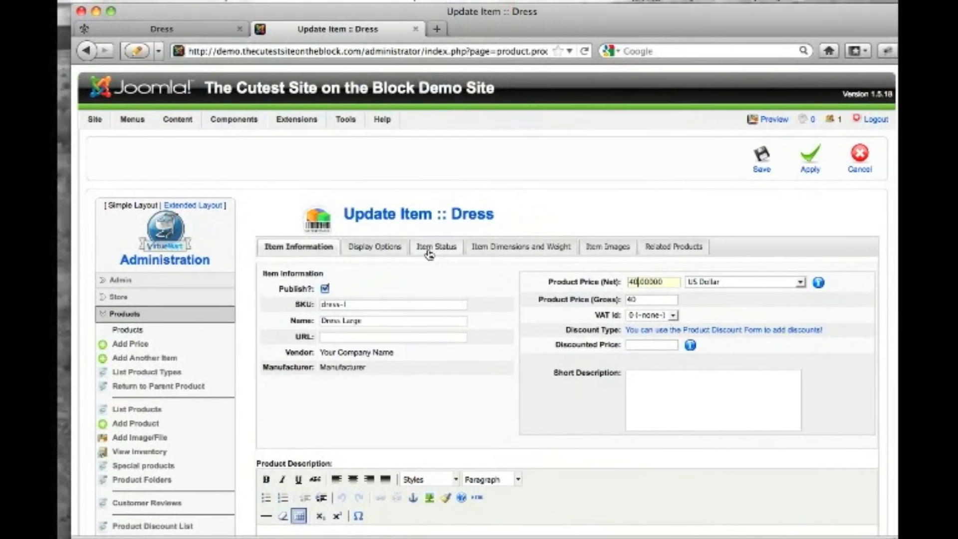
left_click(436, 246)
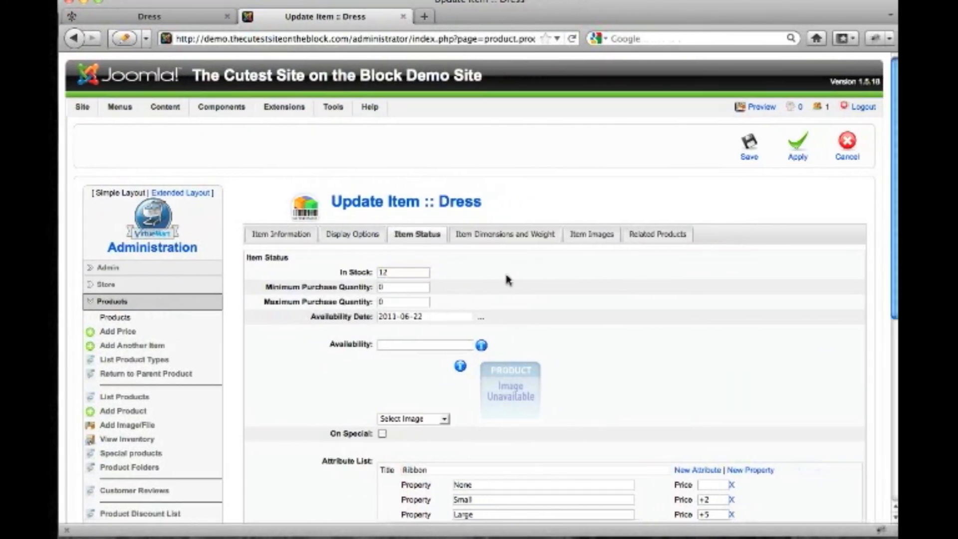
scroll("down", 3)
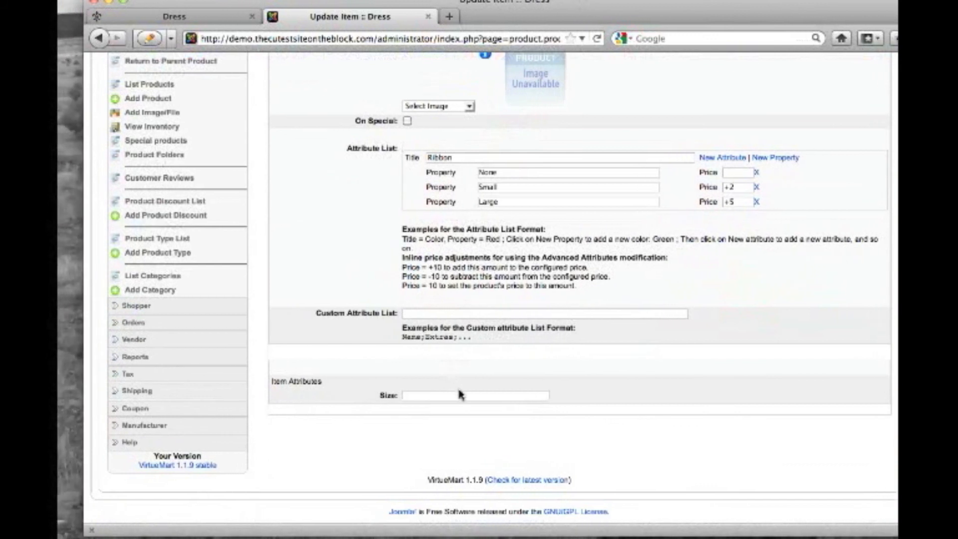
type("L")
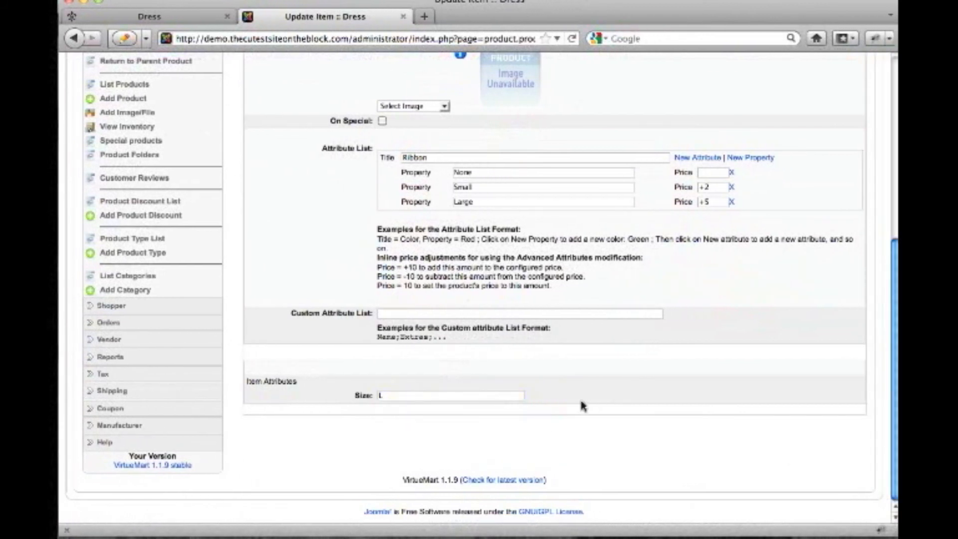
scroll("up", 3)
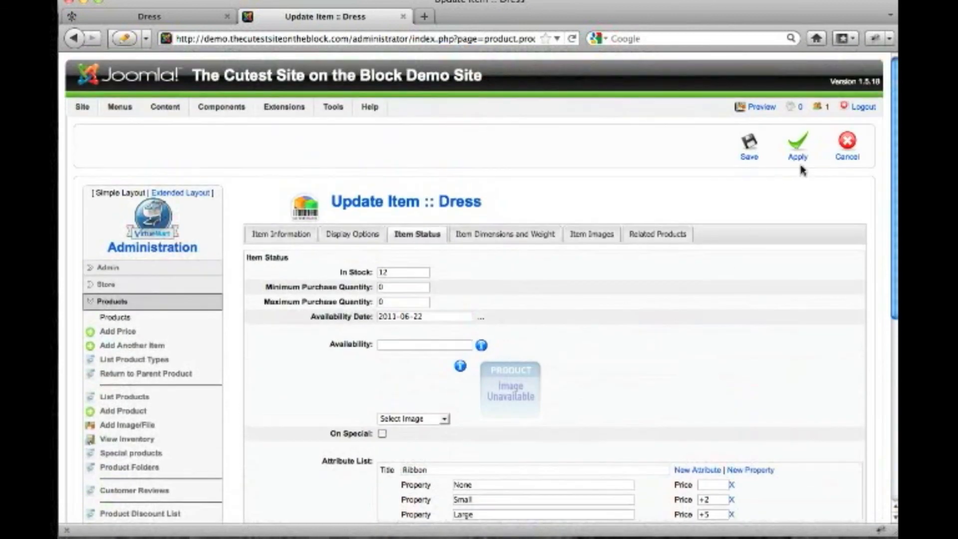
Apply the Dress Large item and return to the product list
left_click(798, 145)
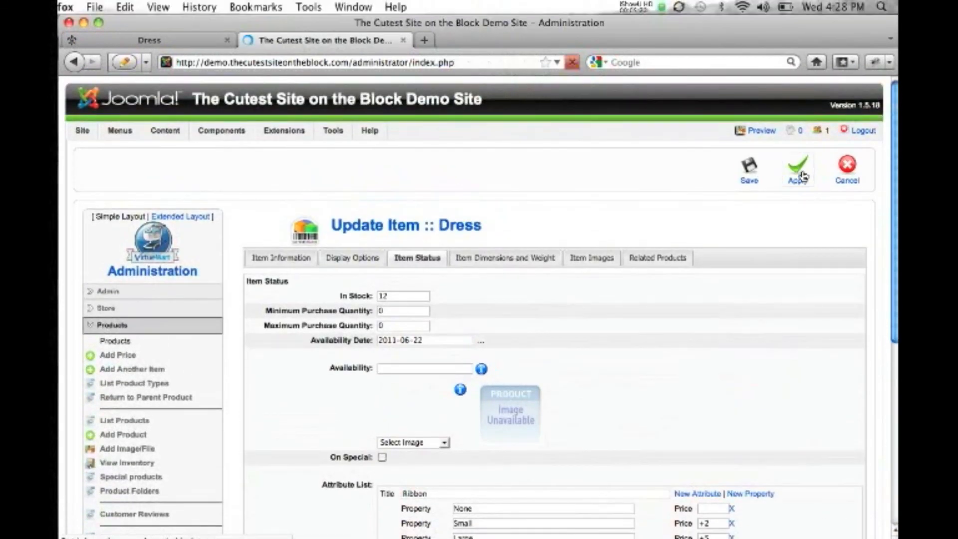
left_click(798, 168)
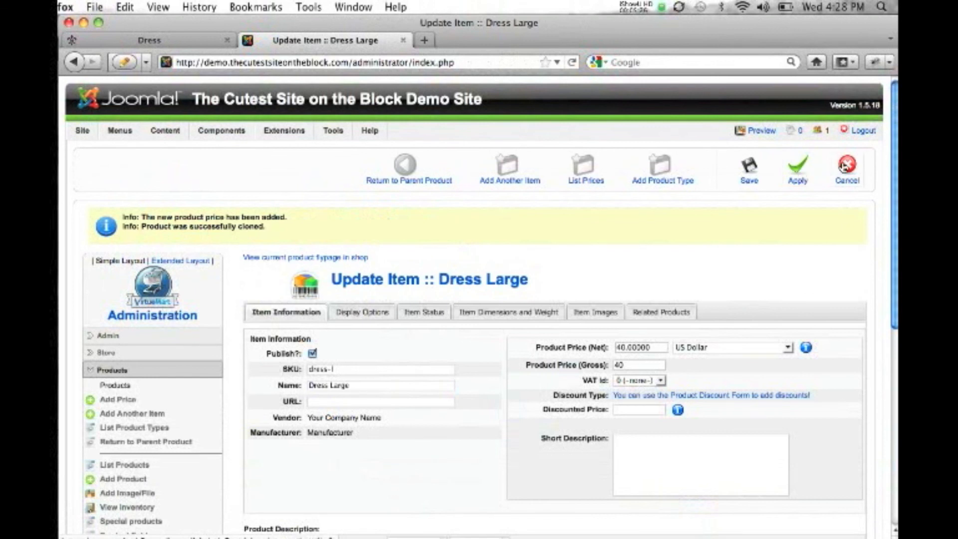
left_click(847, 168)
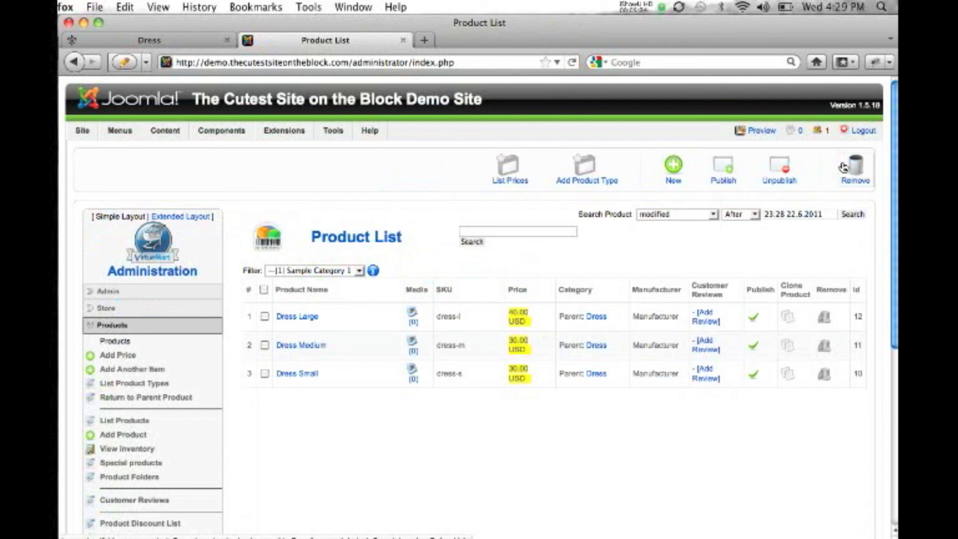
Return to the storefront Dress product page browser tab and reload it
left_click(149, 40)
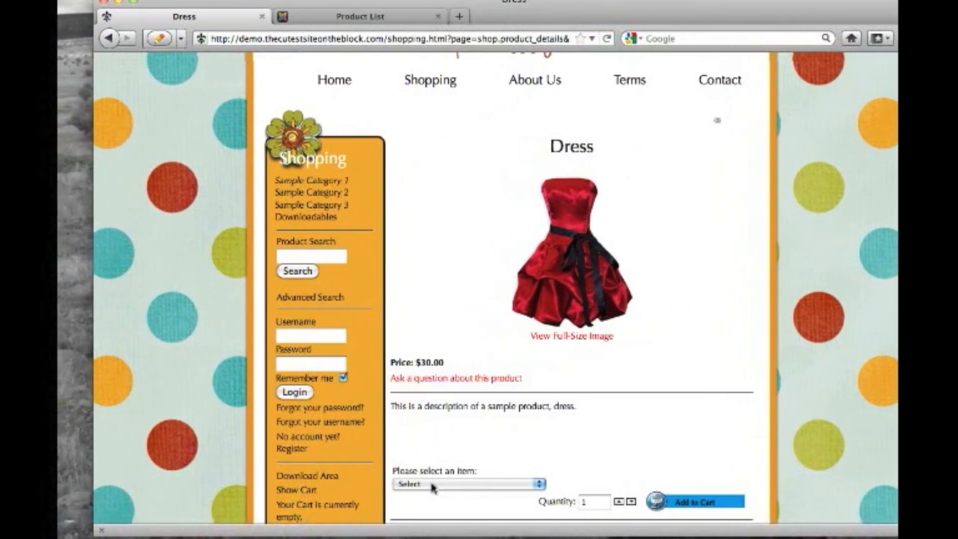
Select Dress Large, then change the item selection to Dress Small
left_click(468, 483)
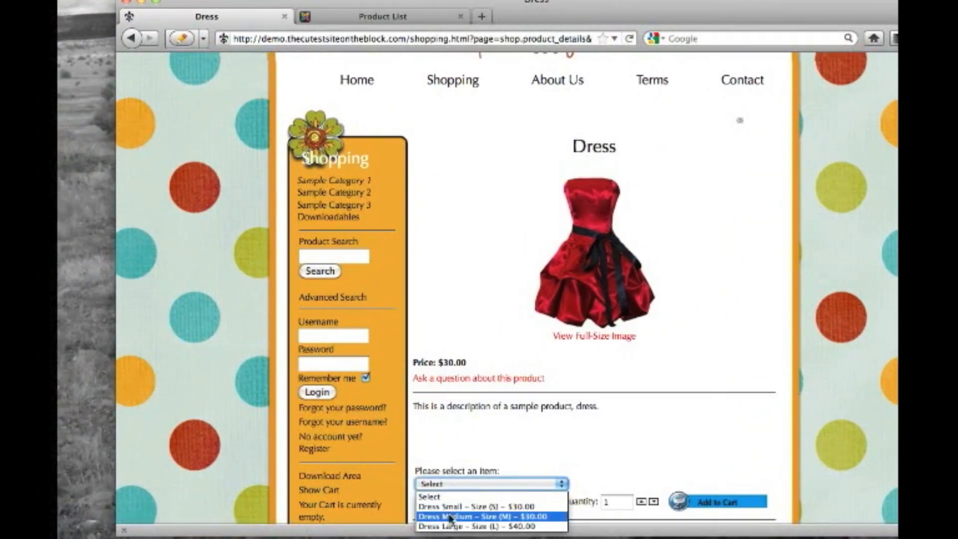
left_click(486, 526)
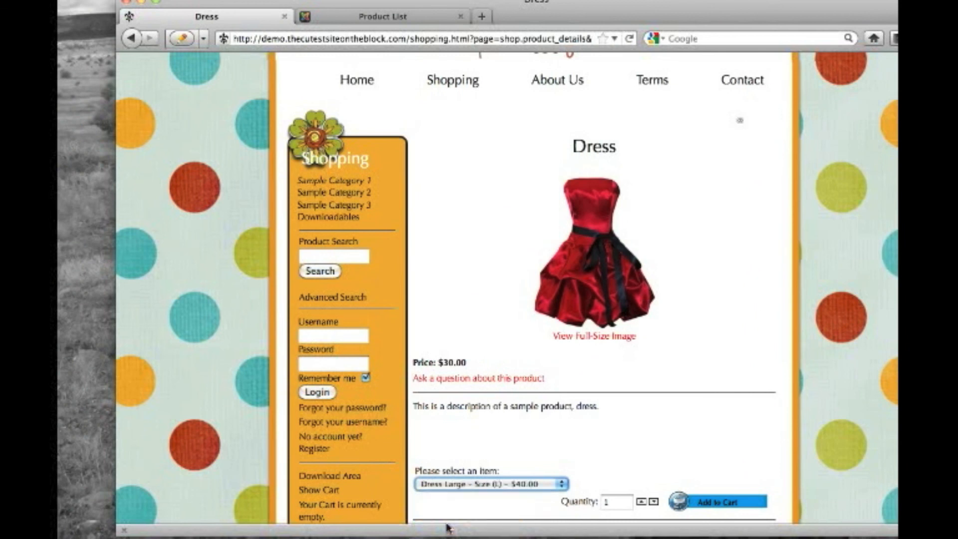
left_click(492, 484)
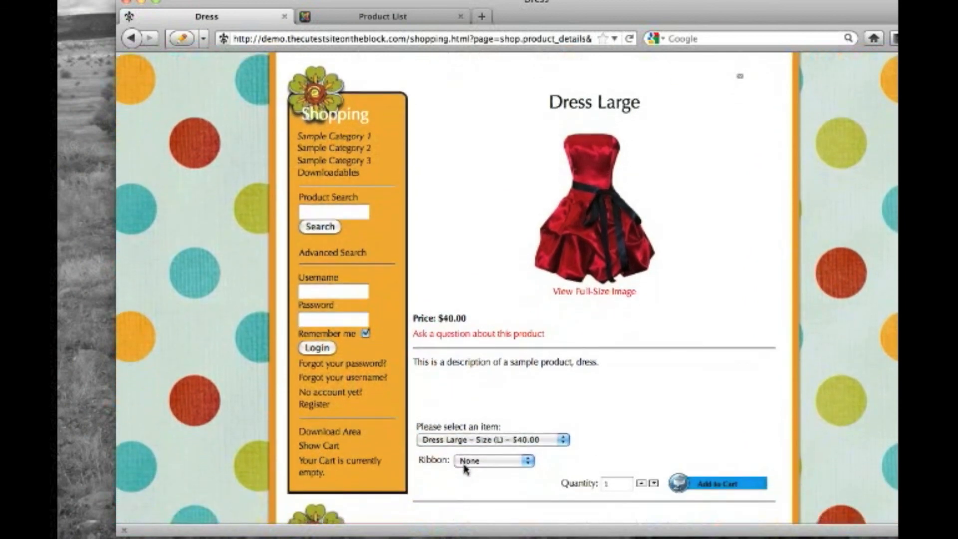
left_click(492, 439)
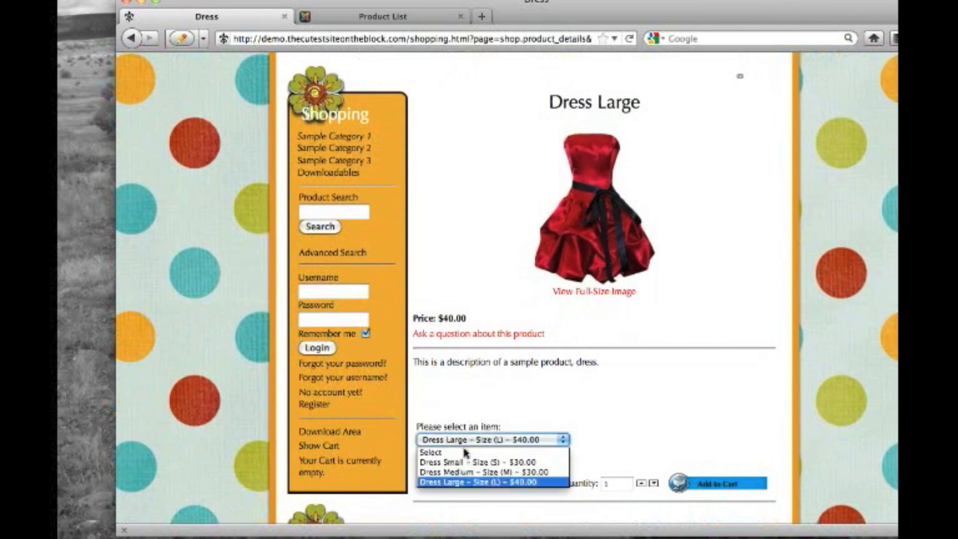
left_click(471, 461)
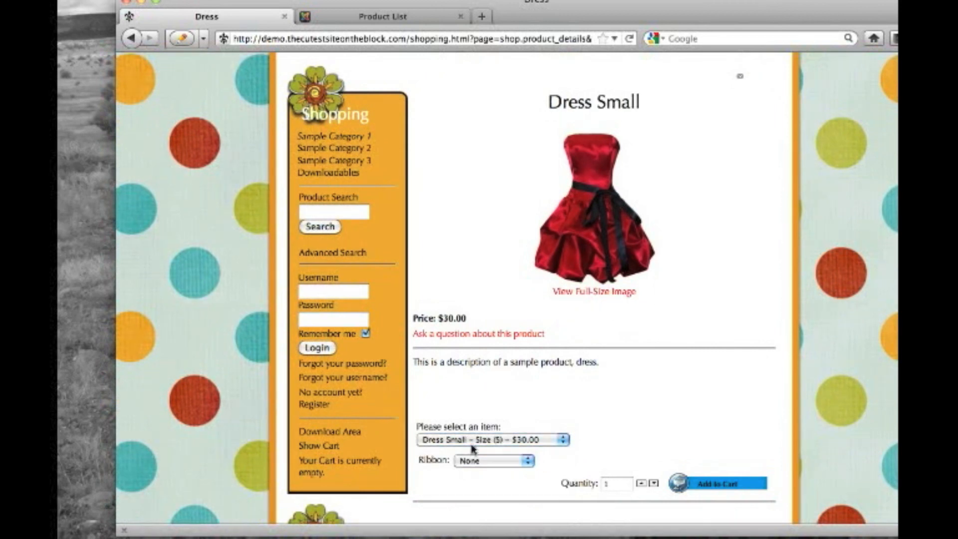
Choose the Small ribbon option (+$2.00) and add Dress Small to the cart
left_click(492, 461)
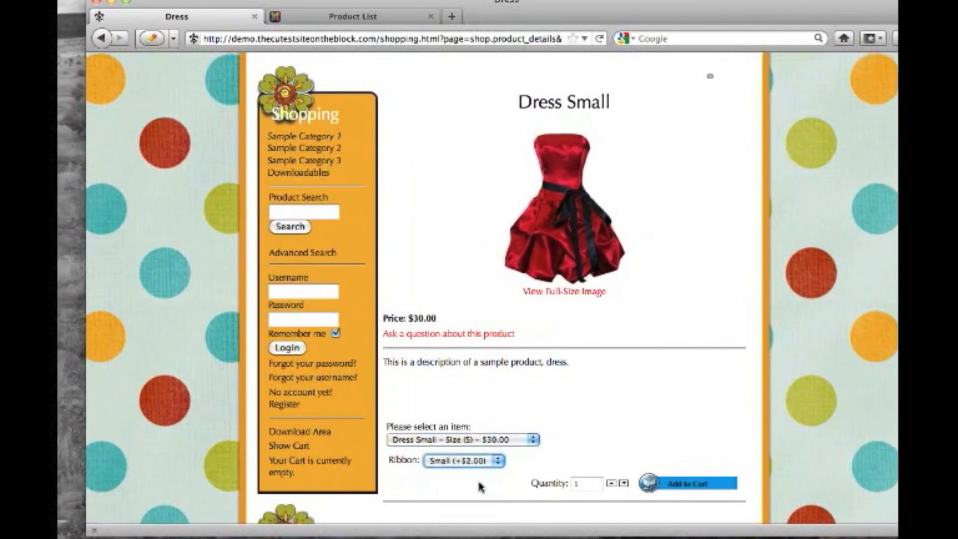
left_click(670, 484)
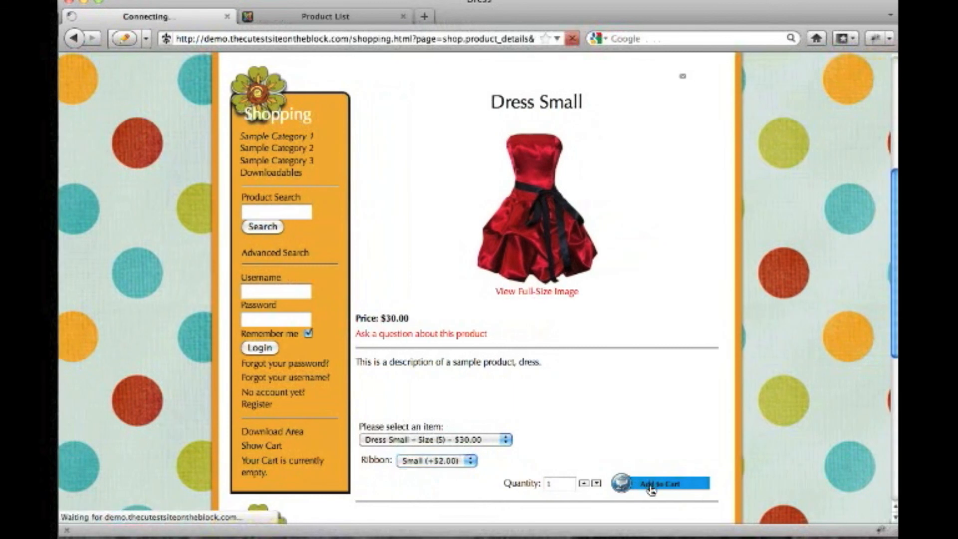
left_click(660, 484)
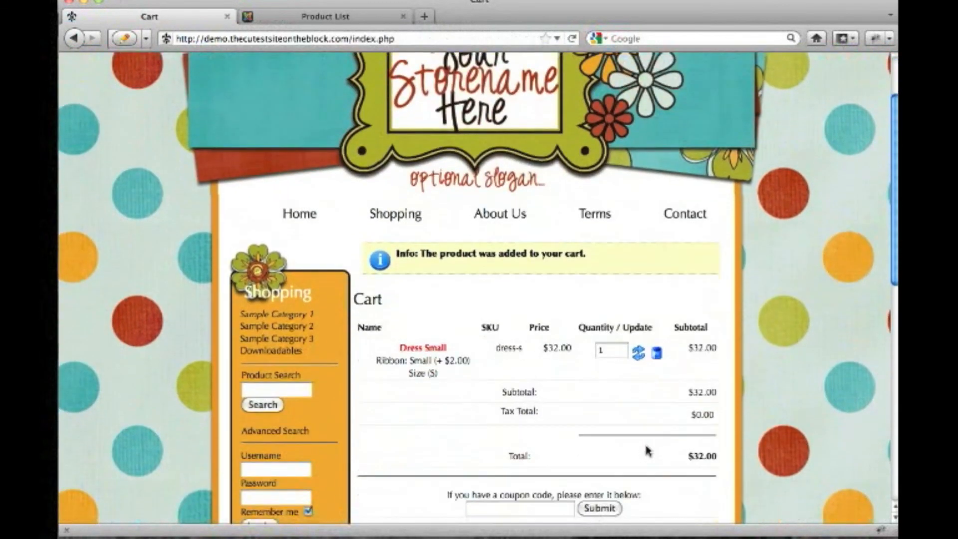